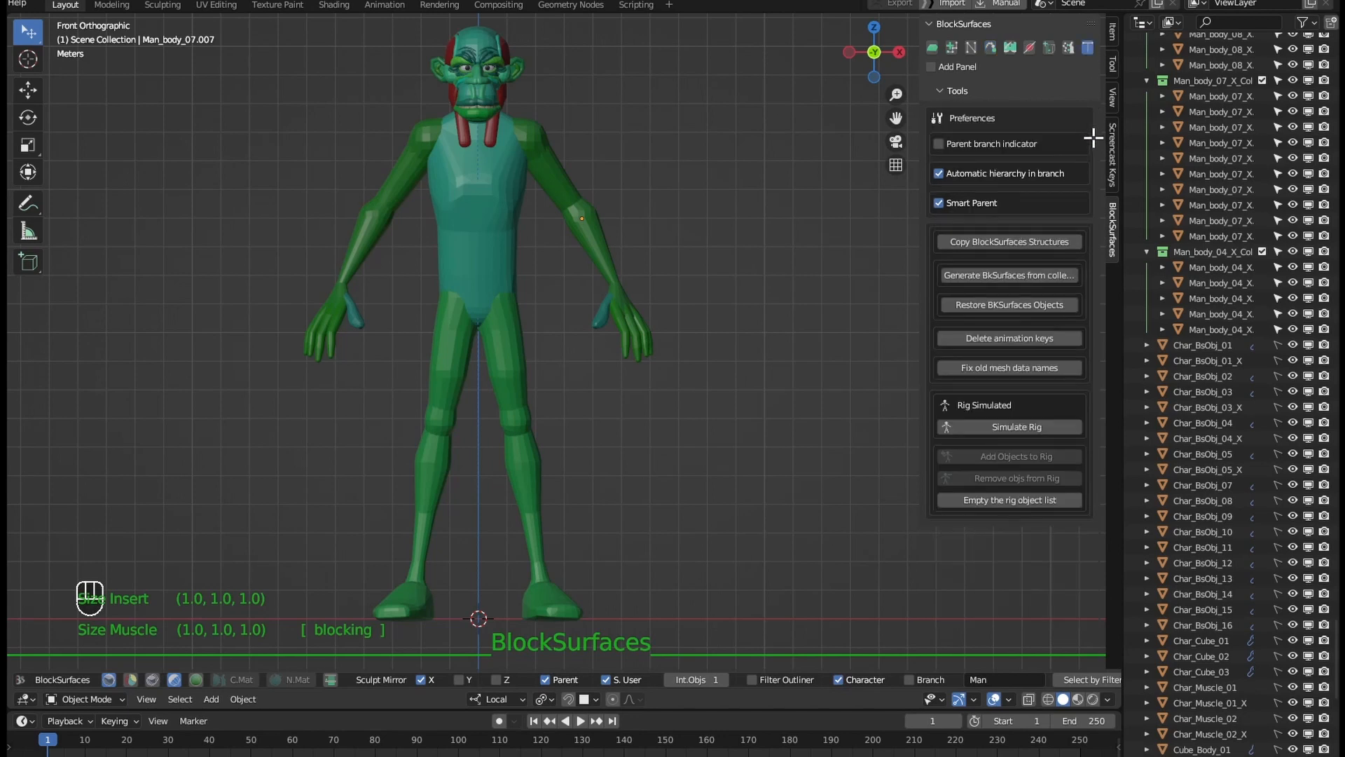
pyautogui.moveTo(1009, 179)
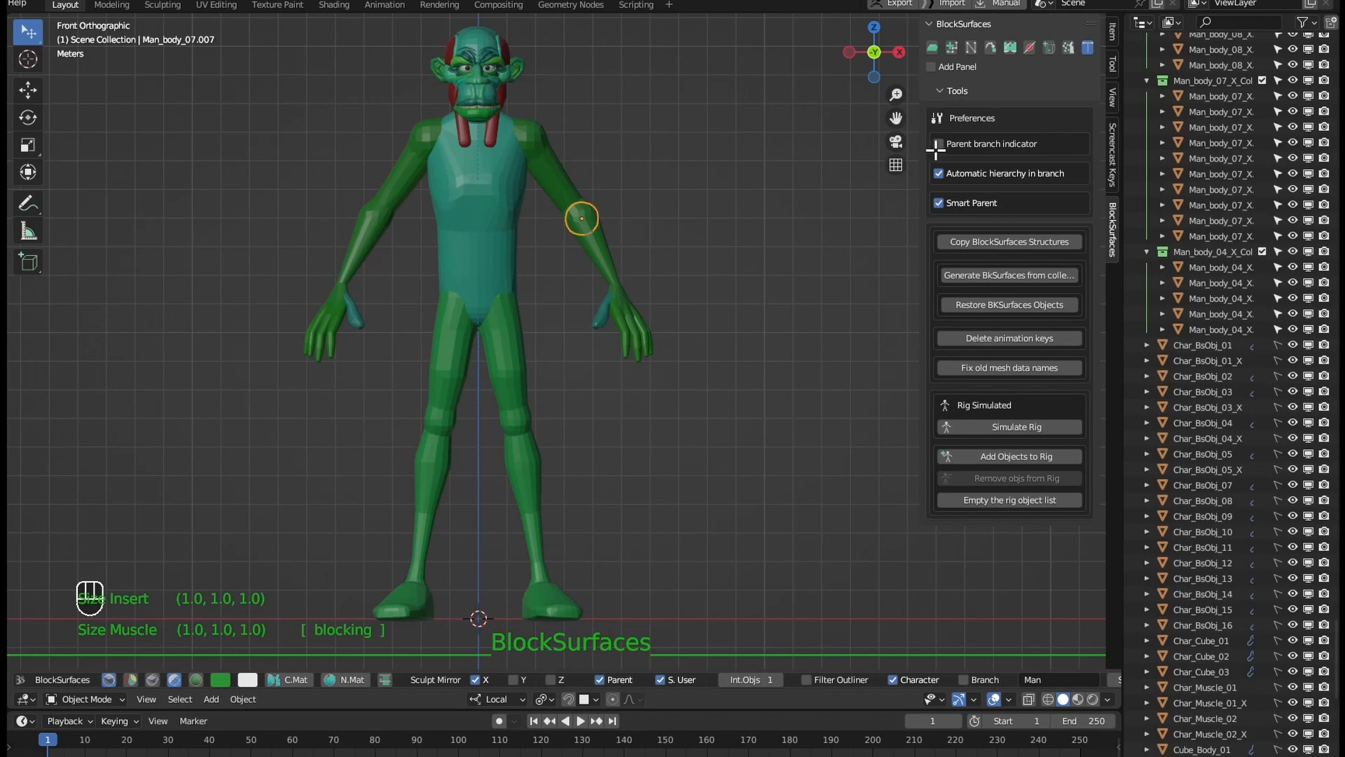
# Enable 'Parent branch indicator' in BlockSurfaces Tools and bring the ogre's hand into view.
pyautogui.click(939, 143)
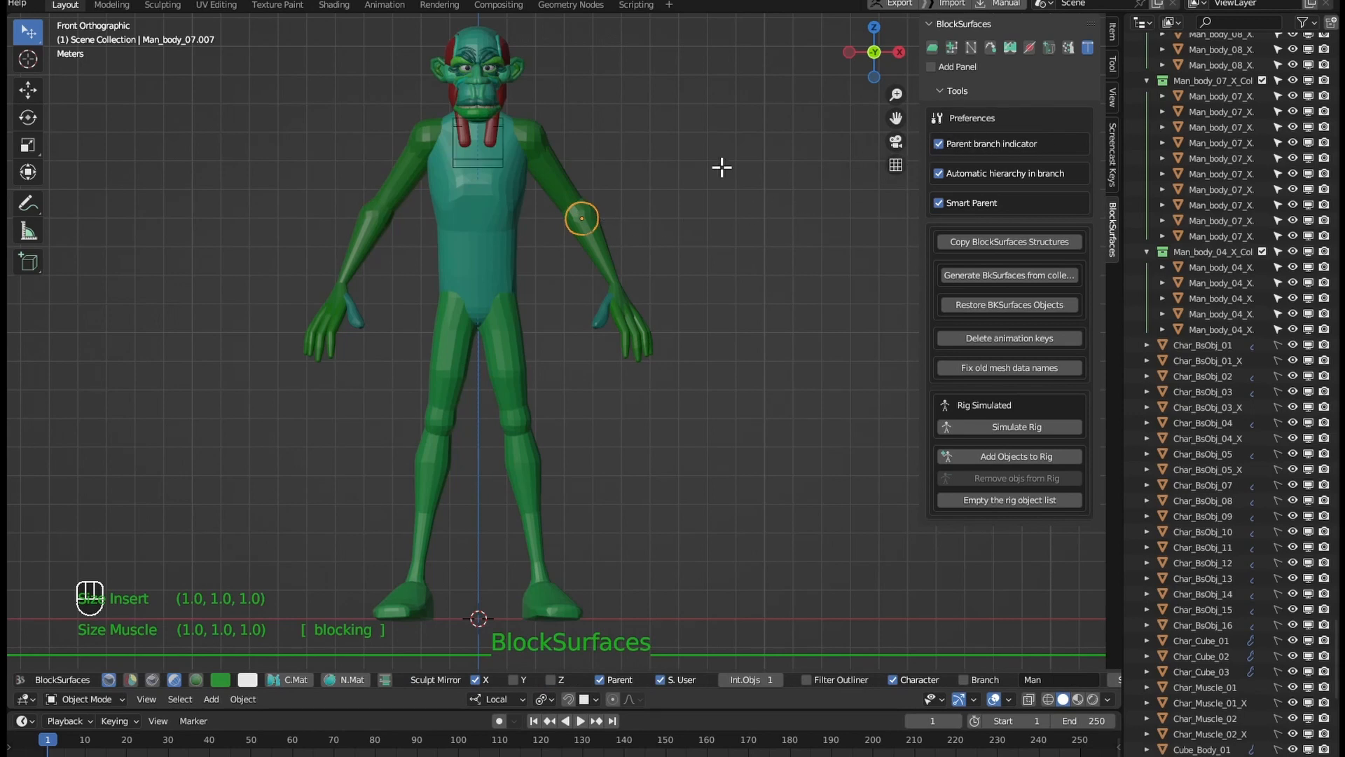
pyautogui.moveTo(496, 162)
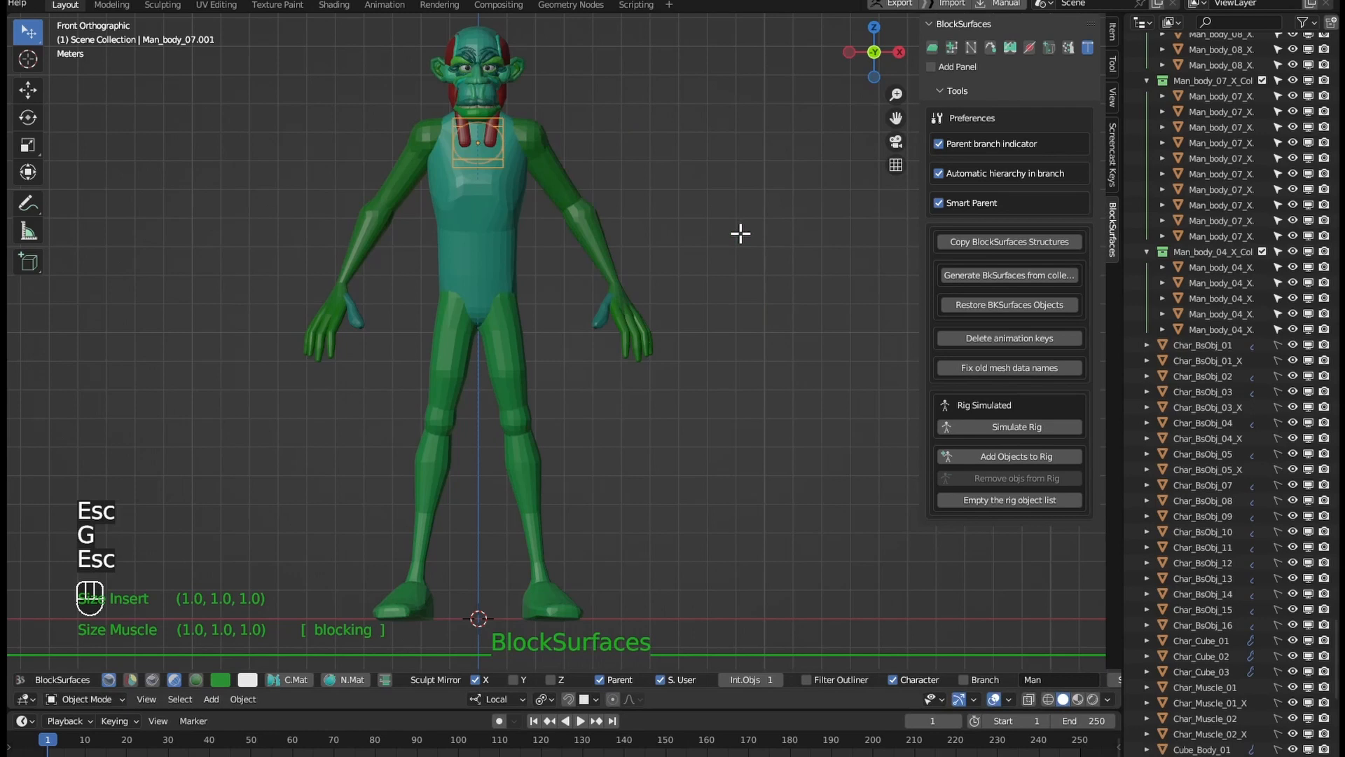
pyautogui.moveTo(478, 137); pyautogui.dragTo(613, 134)
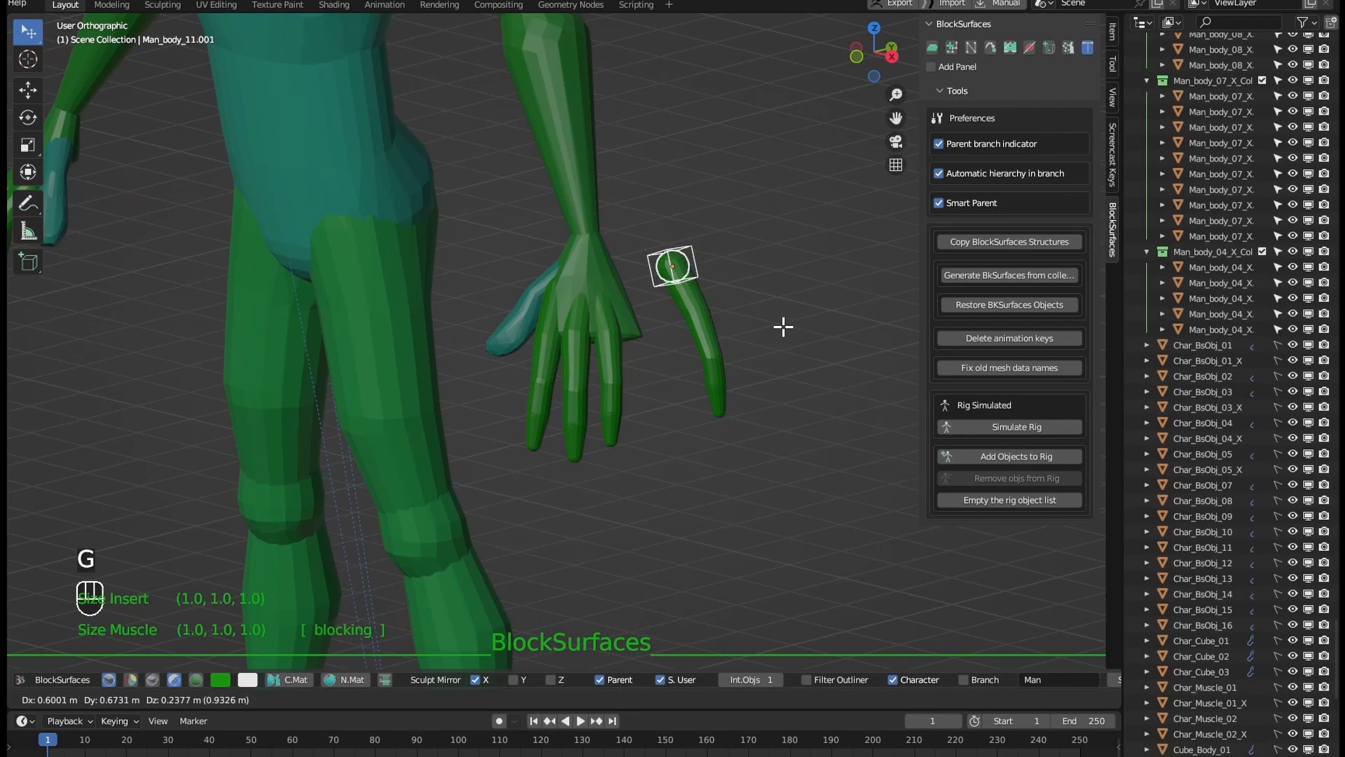
# Place the moved finger block back and show the Man_body_10 finger branch names on the hand.
pyautogui.press('Escape')
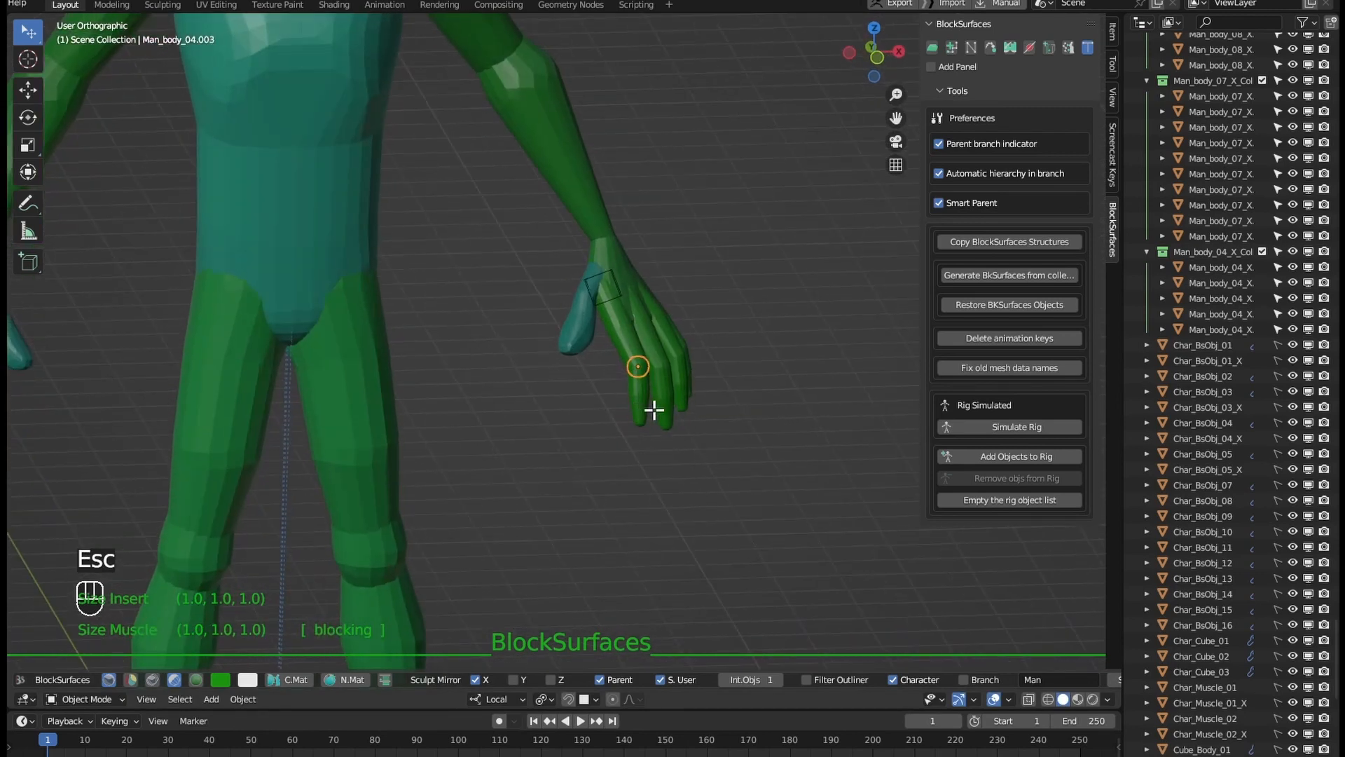
pyautogui.press('p')
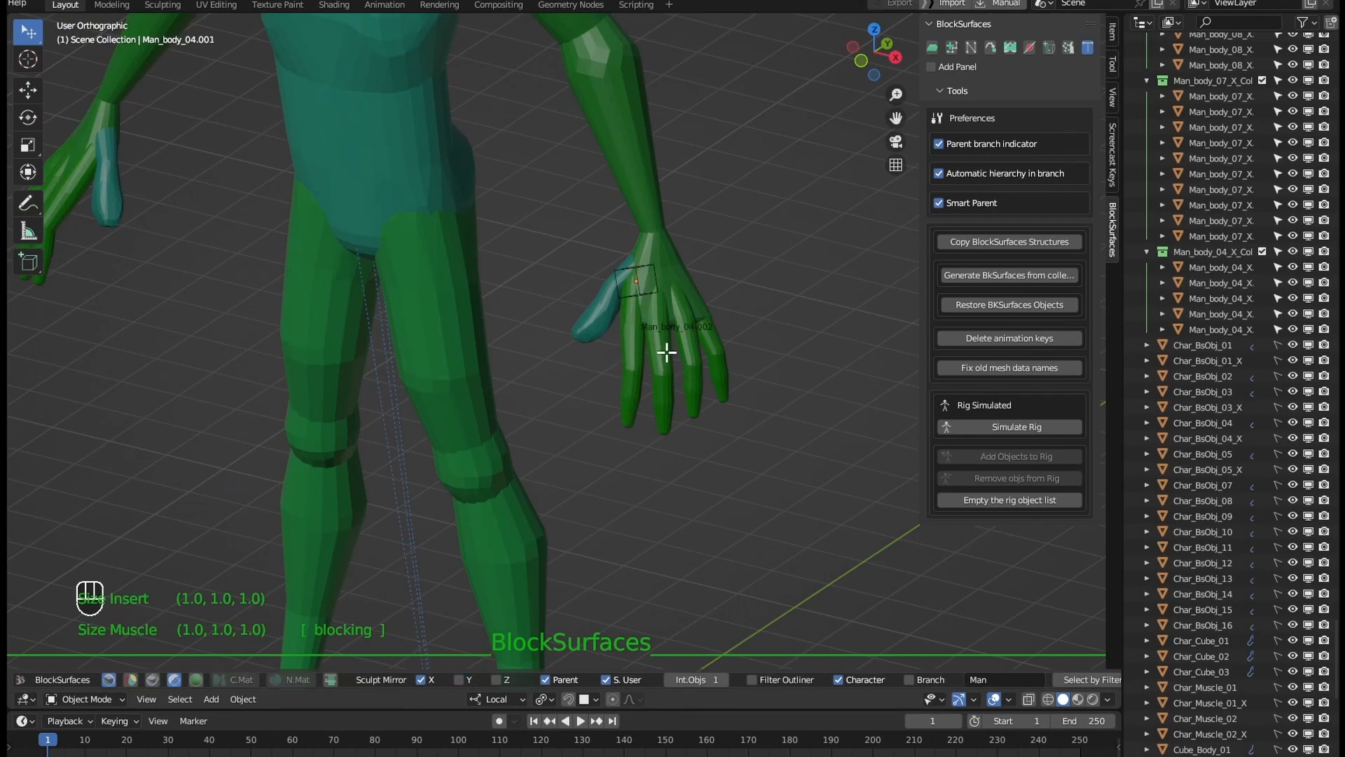
pyautogui.click(661, 375)
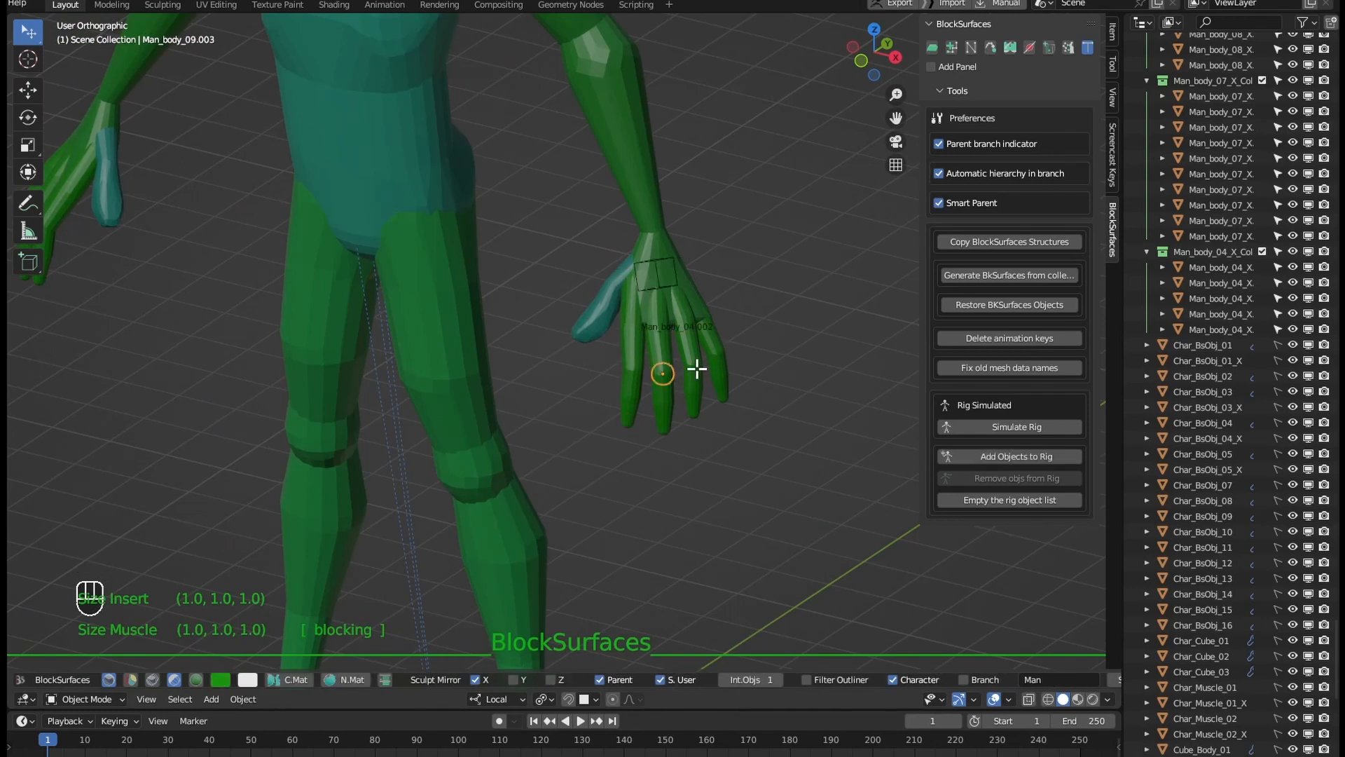
pyautogui.press('ctrl+alt+t')
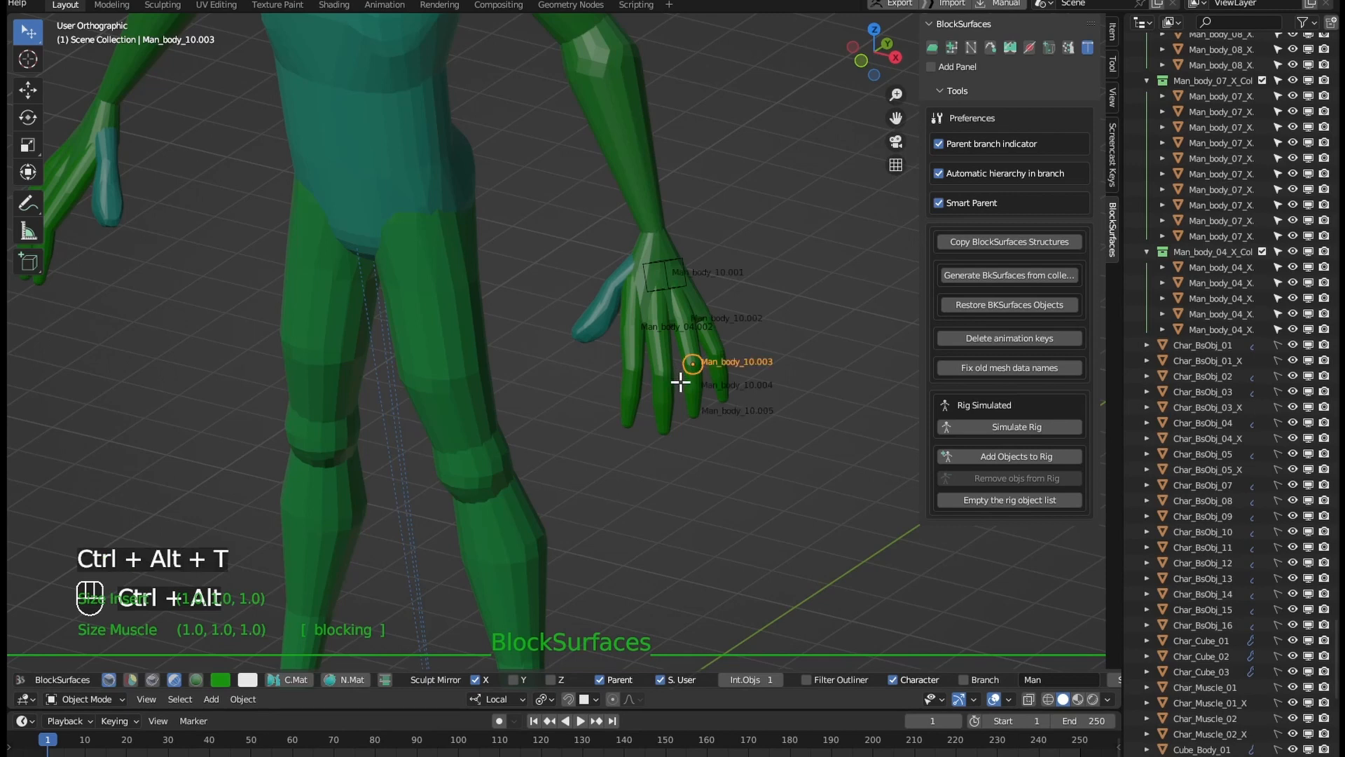
pyautogui.press('ctrl+alt+t')
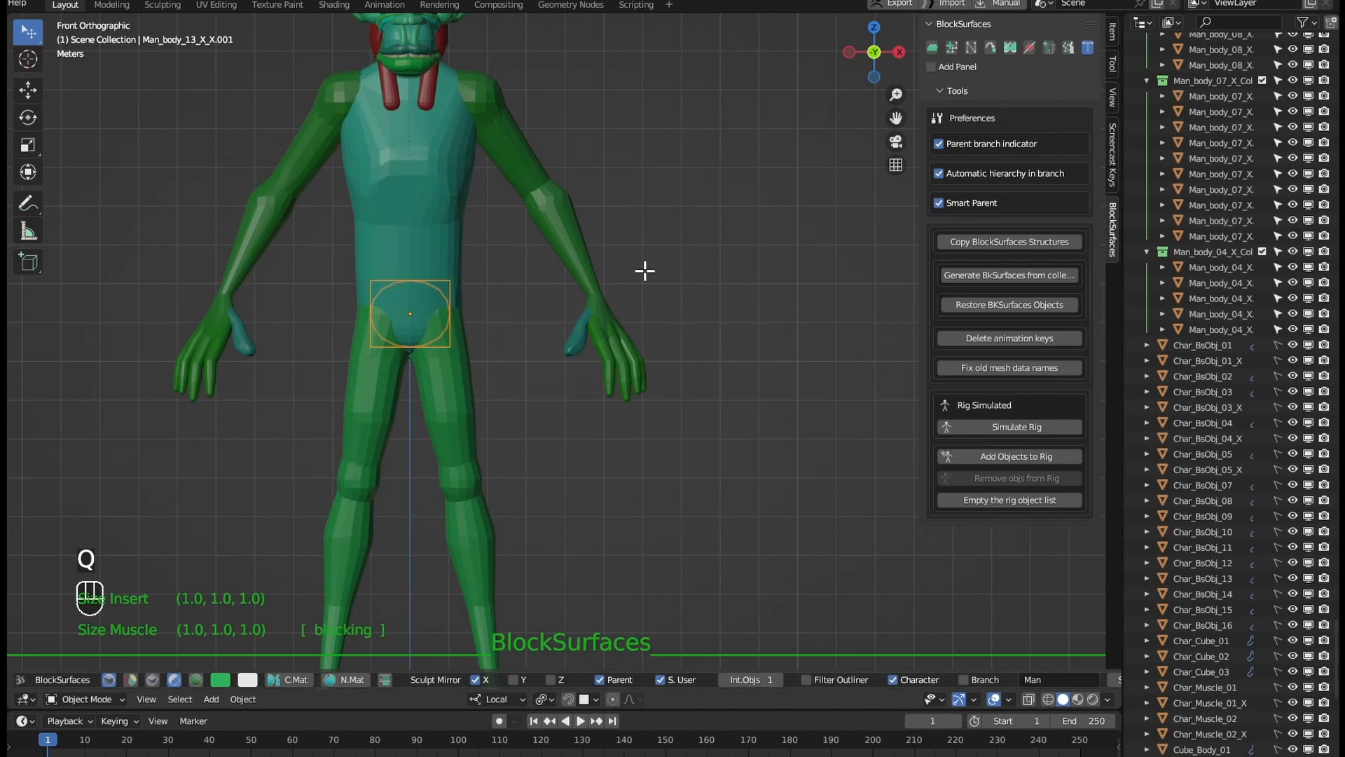
pyautogui.moveTo(536, 187)
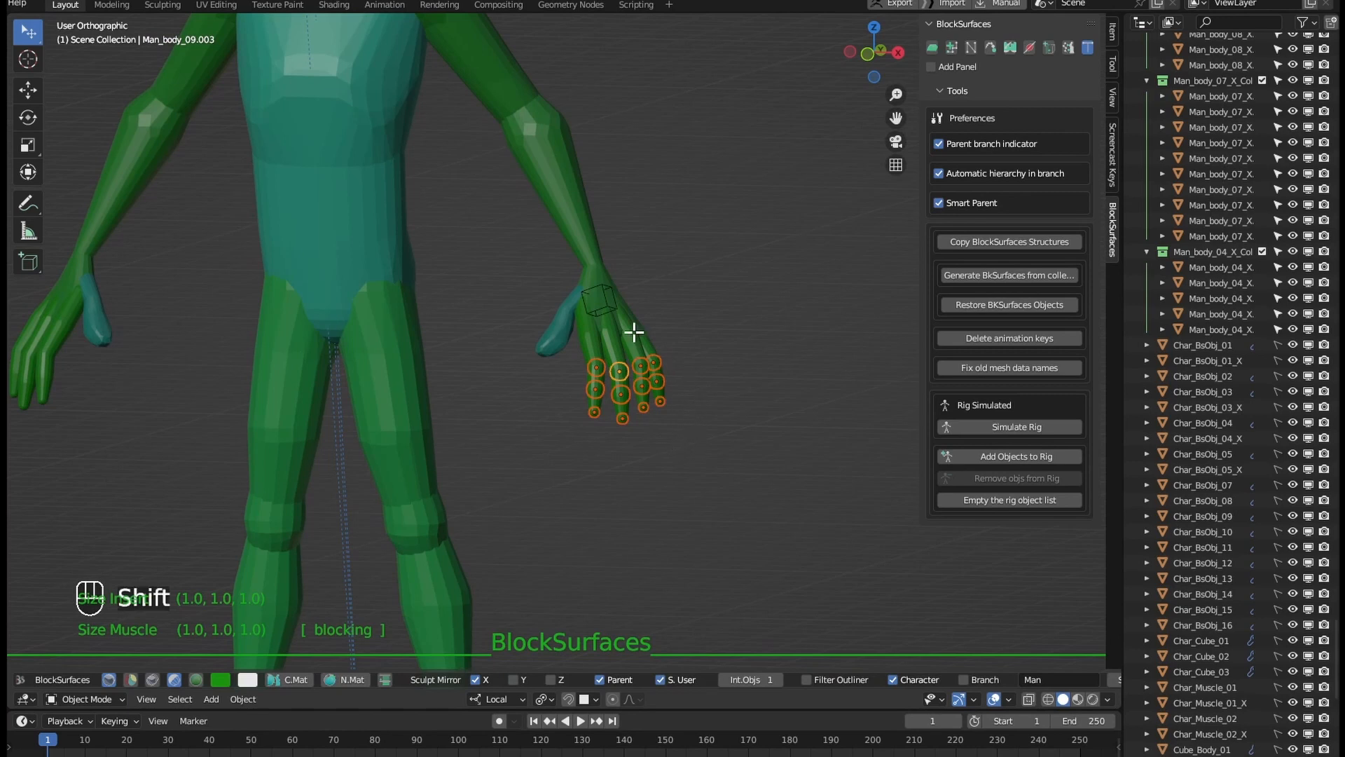
pyautogui.moveTo(650, 420)
pyautogui.write('Char')
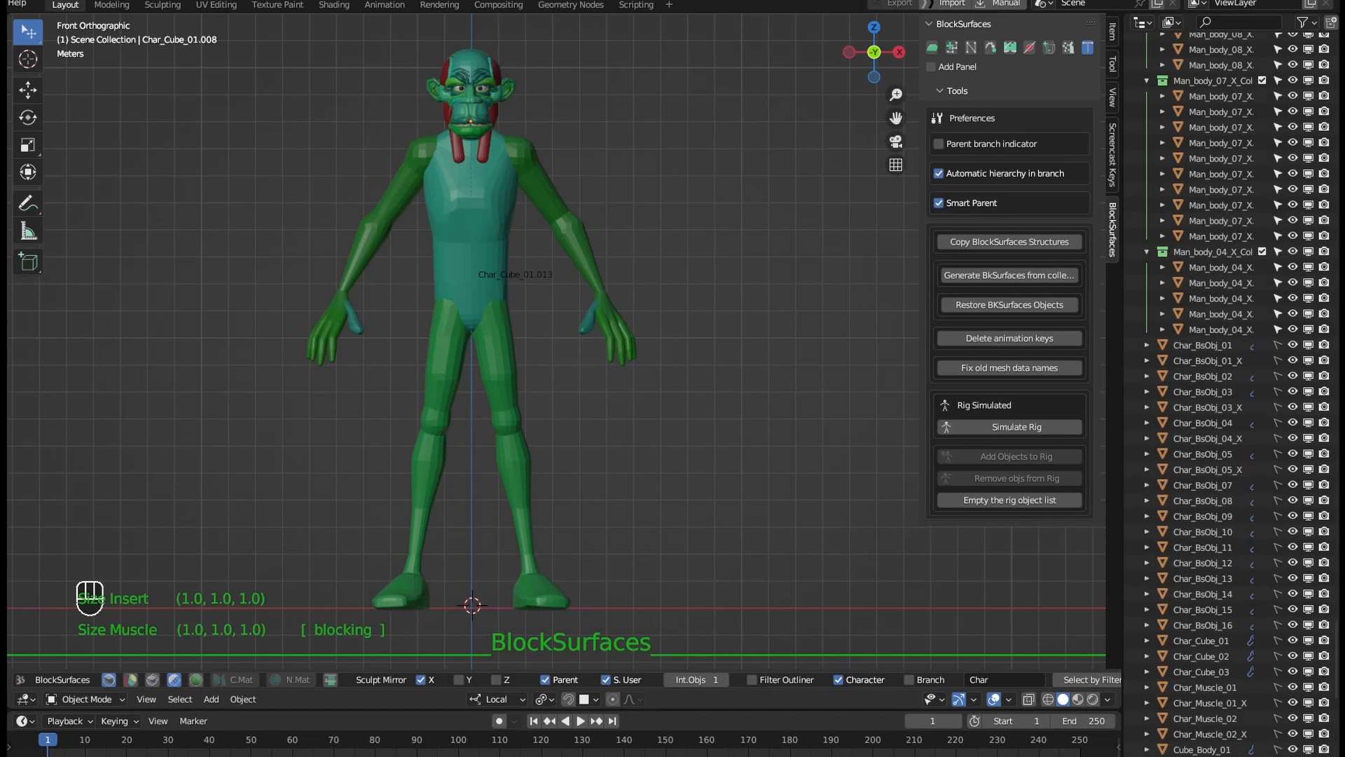
pyautogui.moveTo(858, 199)
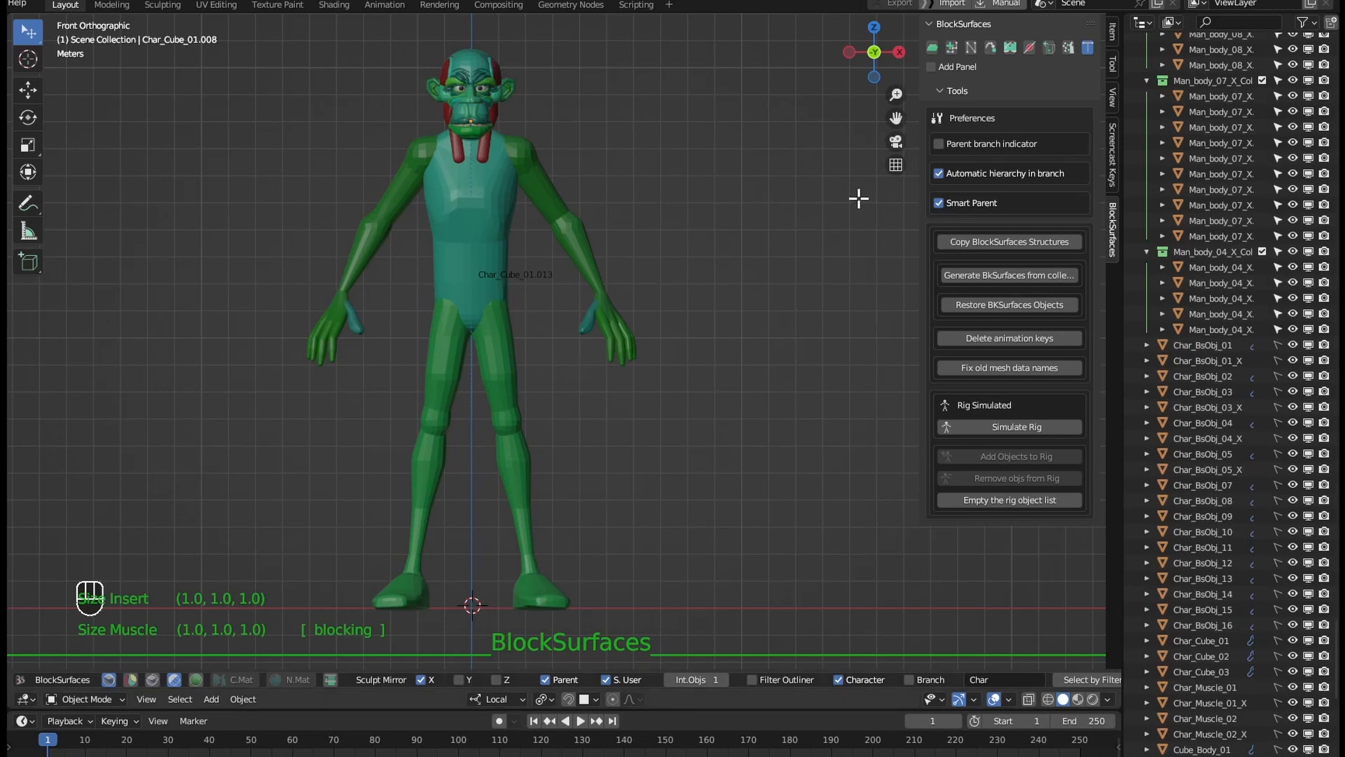
pyautogui.moveTo(677, 250)
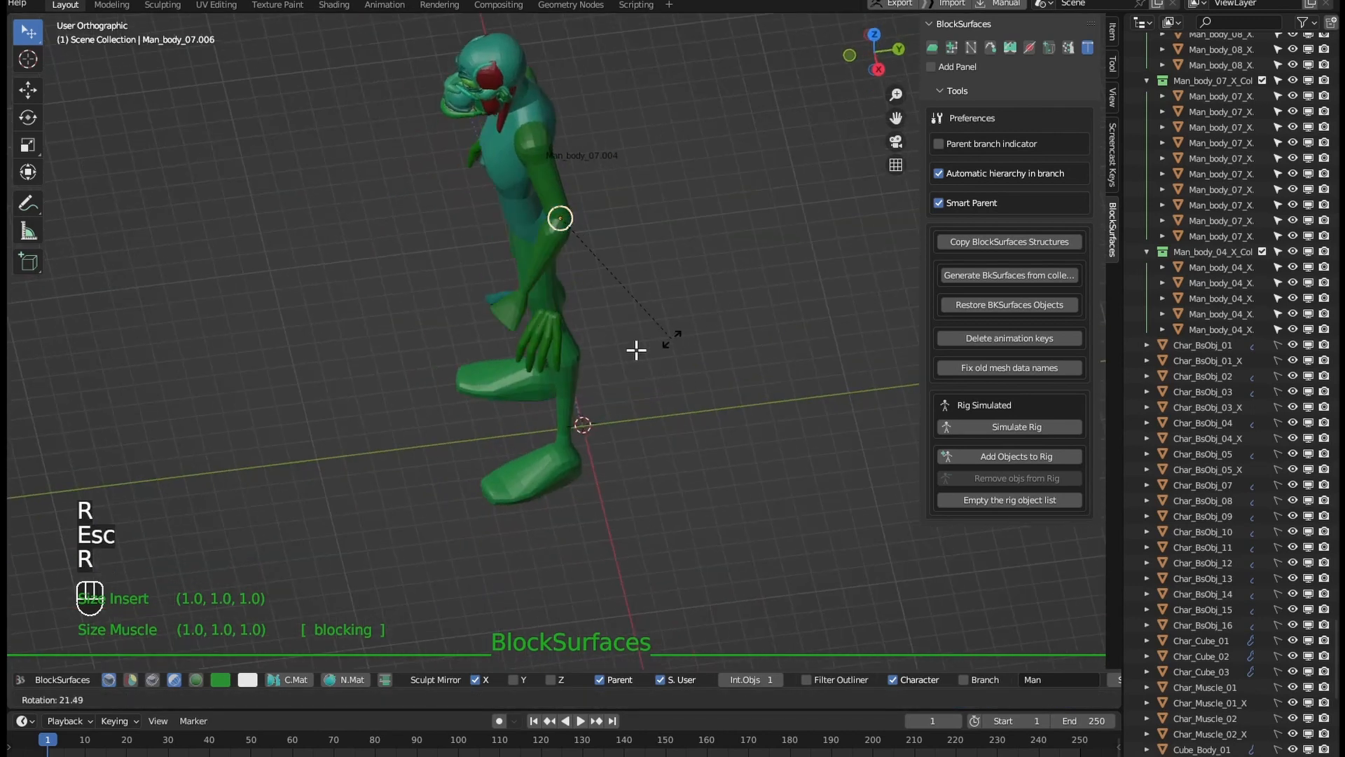
# Confirm the forearm bent about 21 degrees at the elbow.
pyautogui.press('KP_1')
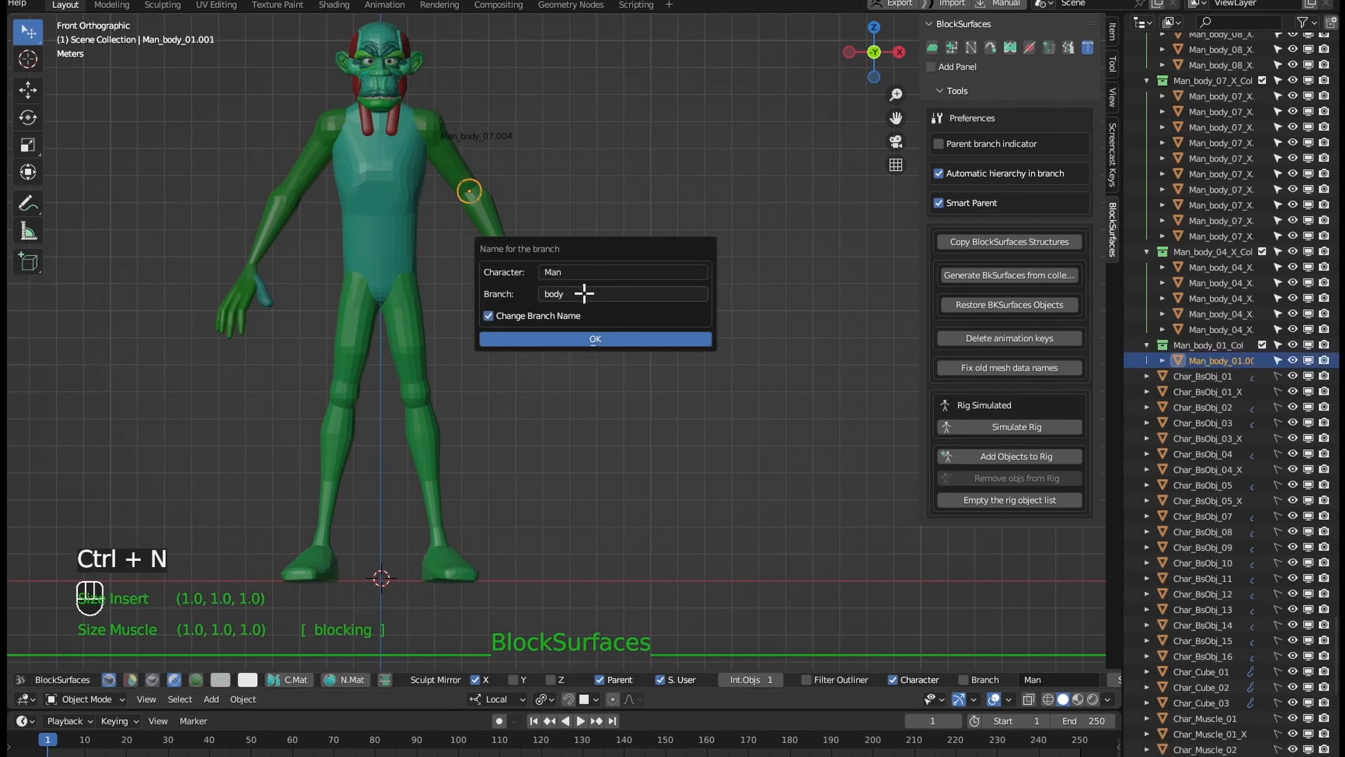
pyautogui.moveTo(569, 341)
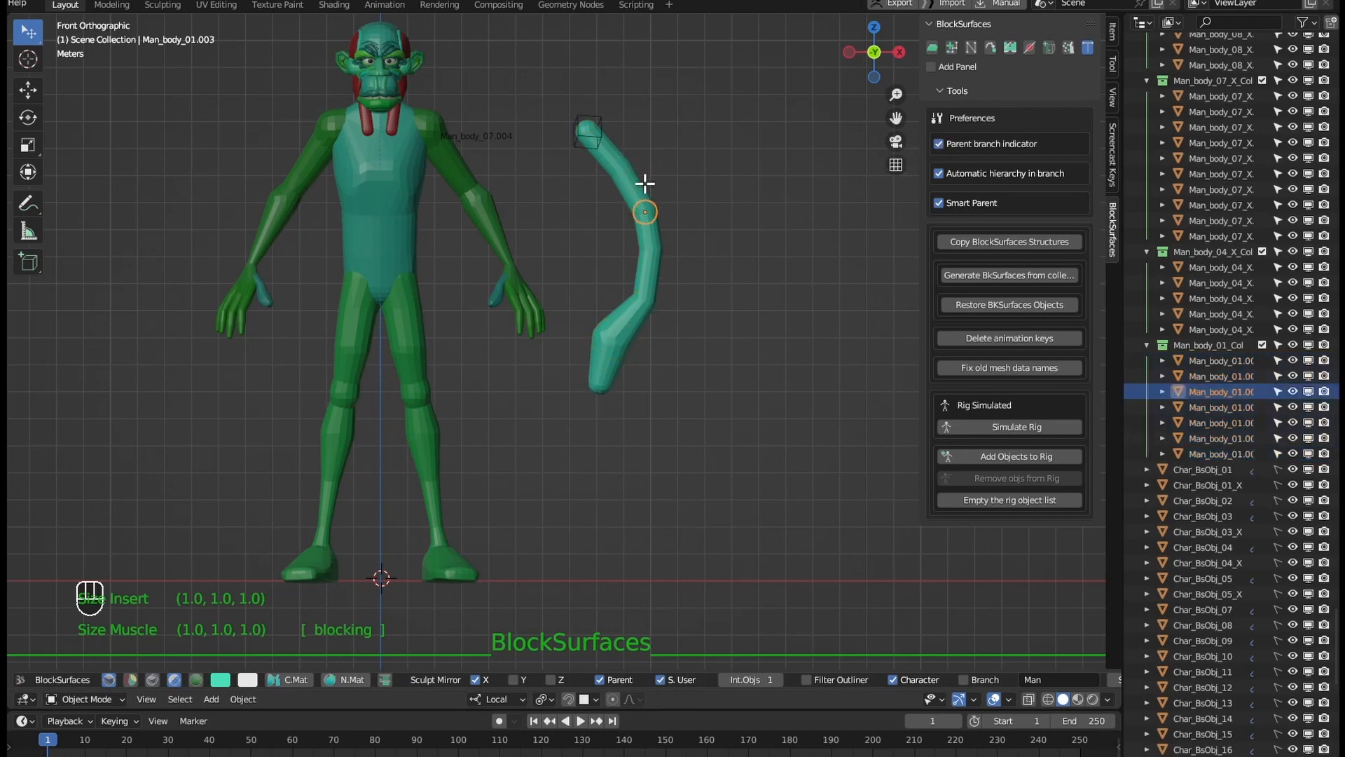
pyautogui.moveTo(644, 287)
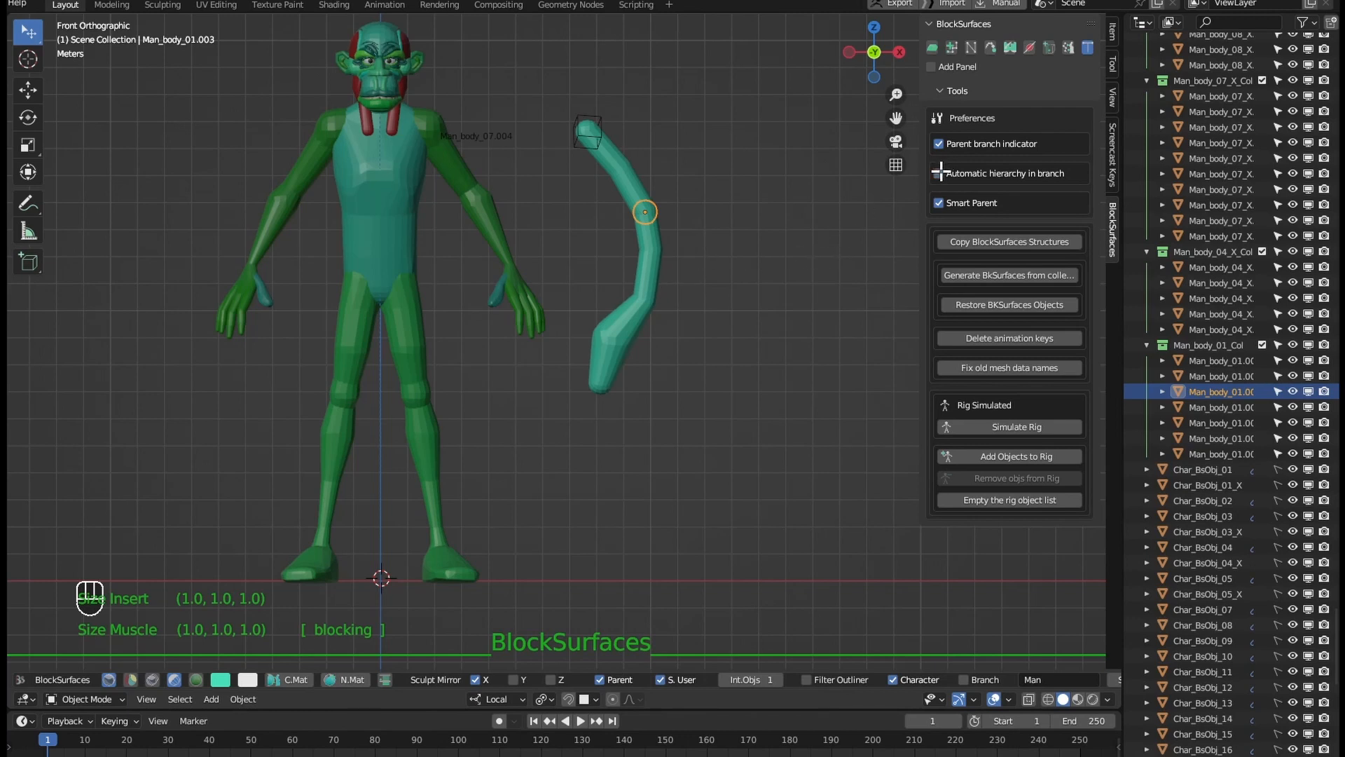
# Create a new 'body' branch for character Man and parent its pieces to each other manually.
pyautogui.press('ctrl+n')
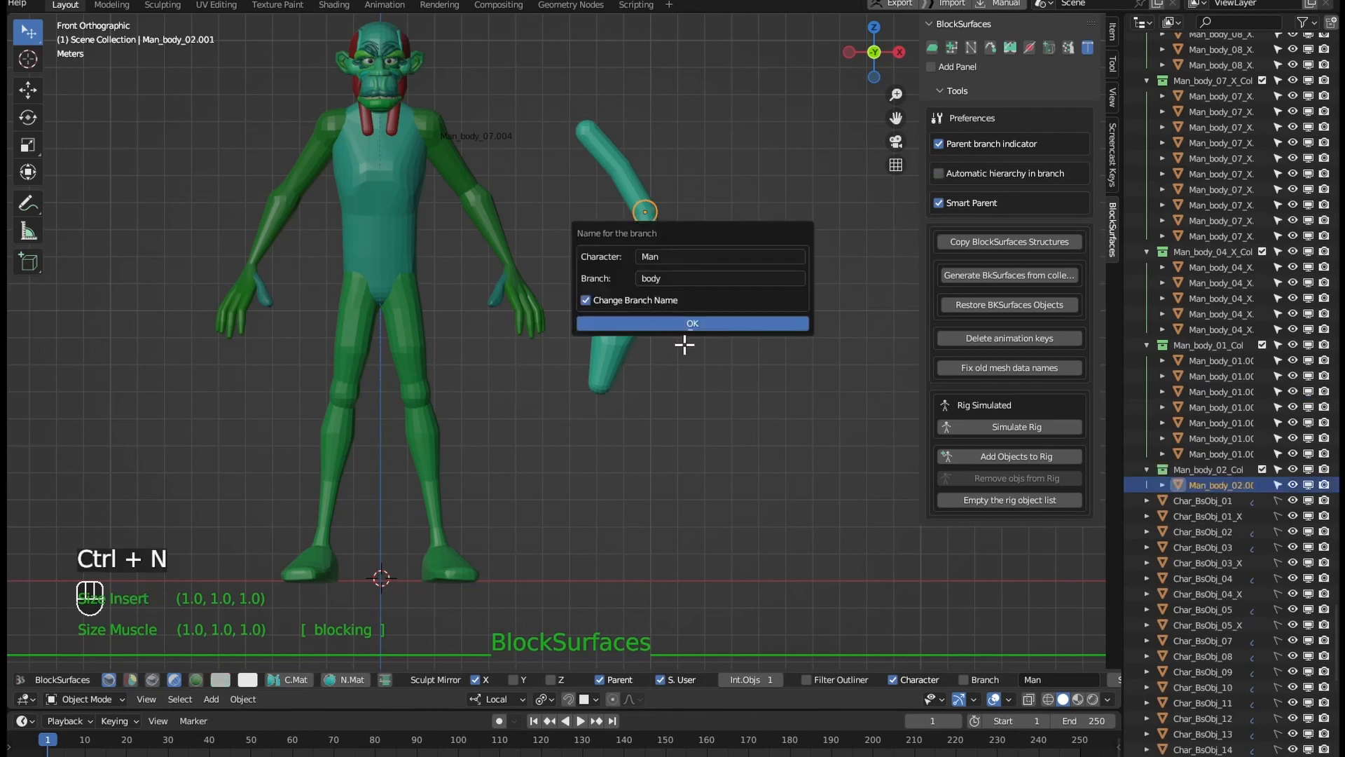
pyautogui.click(693, 323)
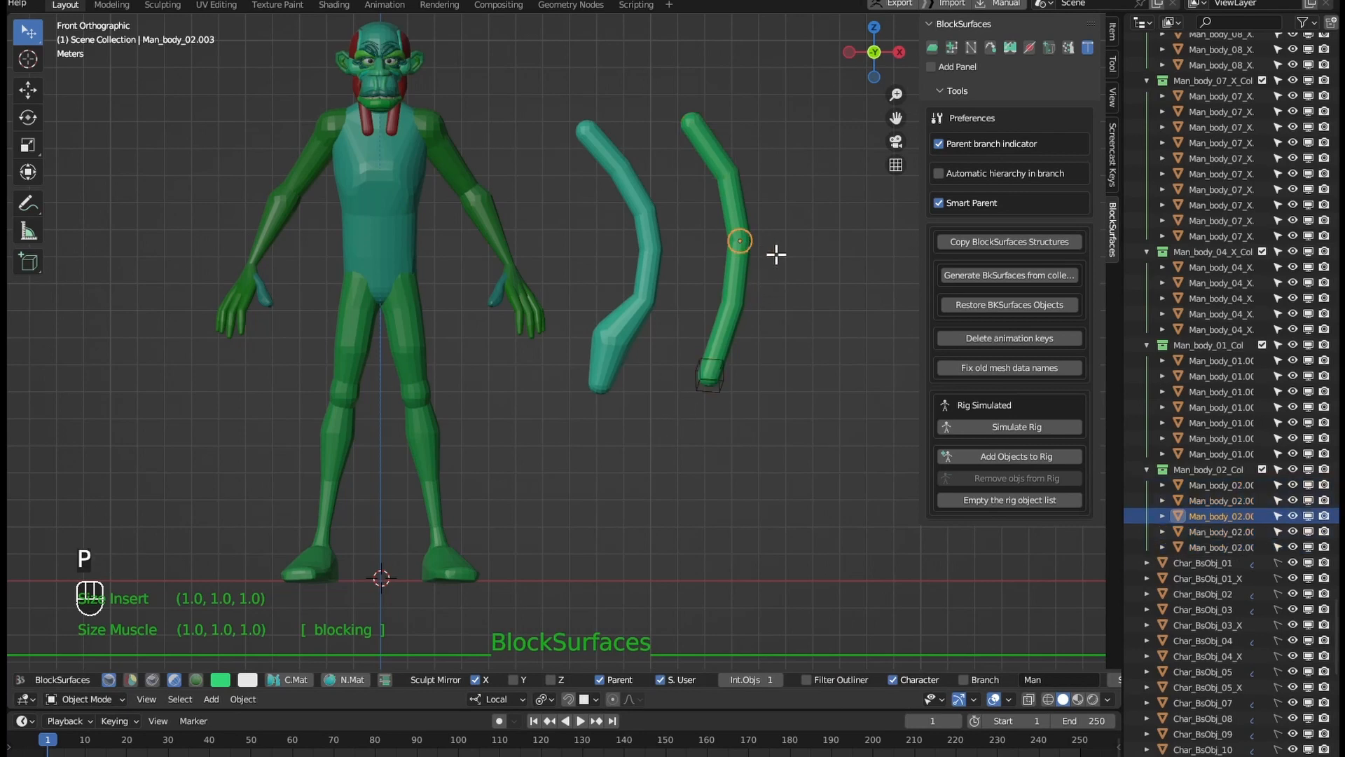
pyautogui.press('P')
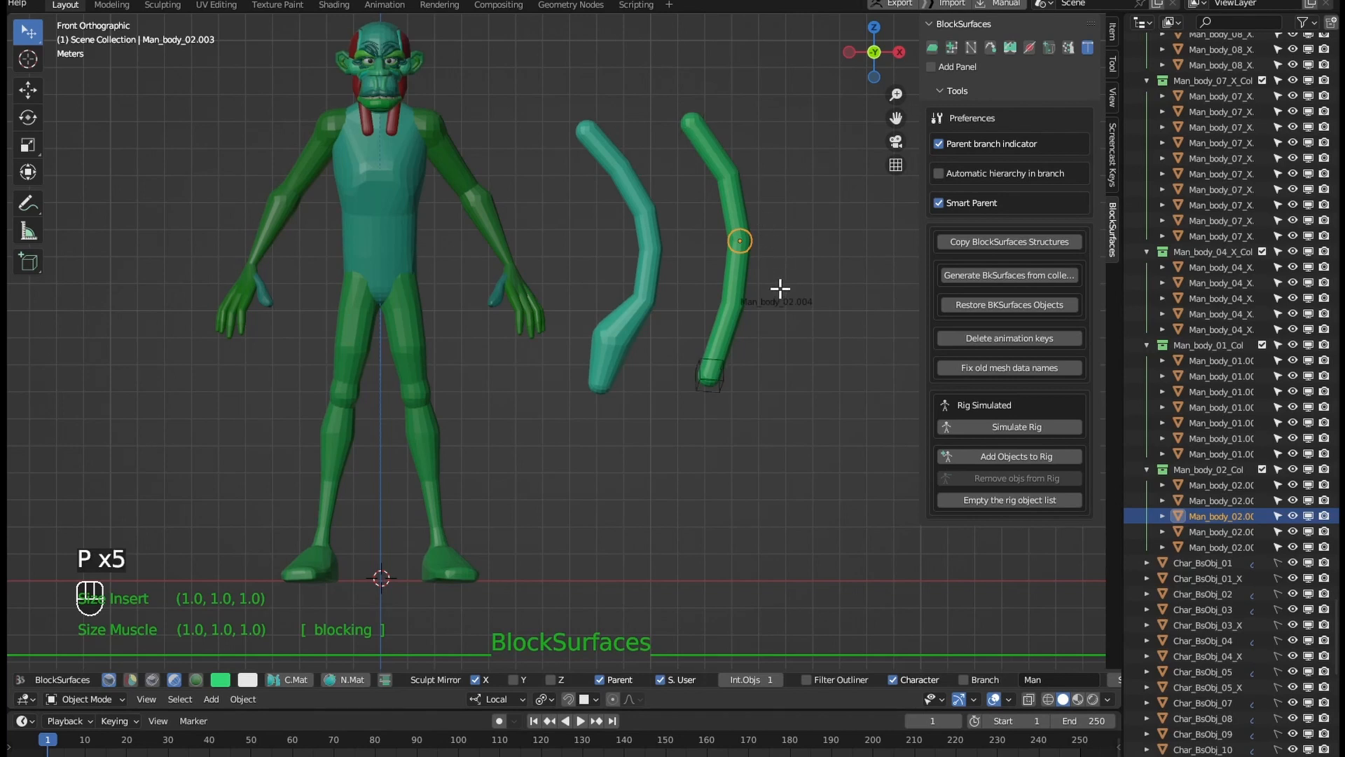
pyautogui.press('r')
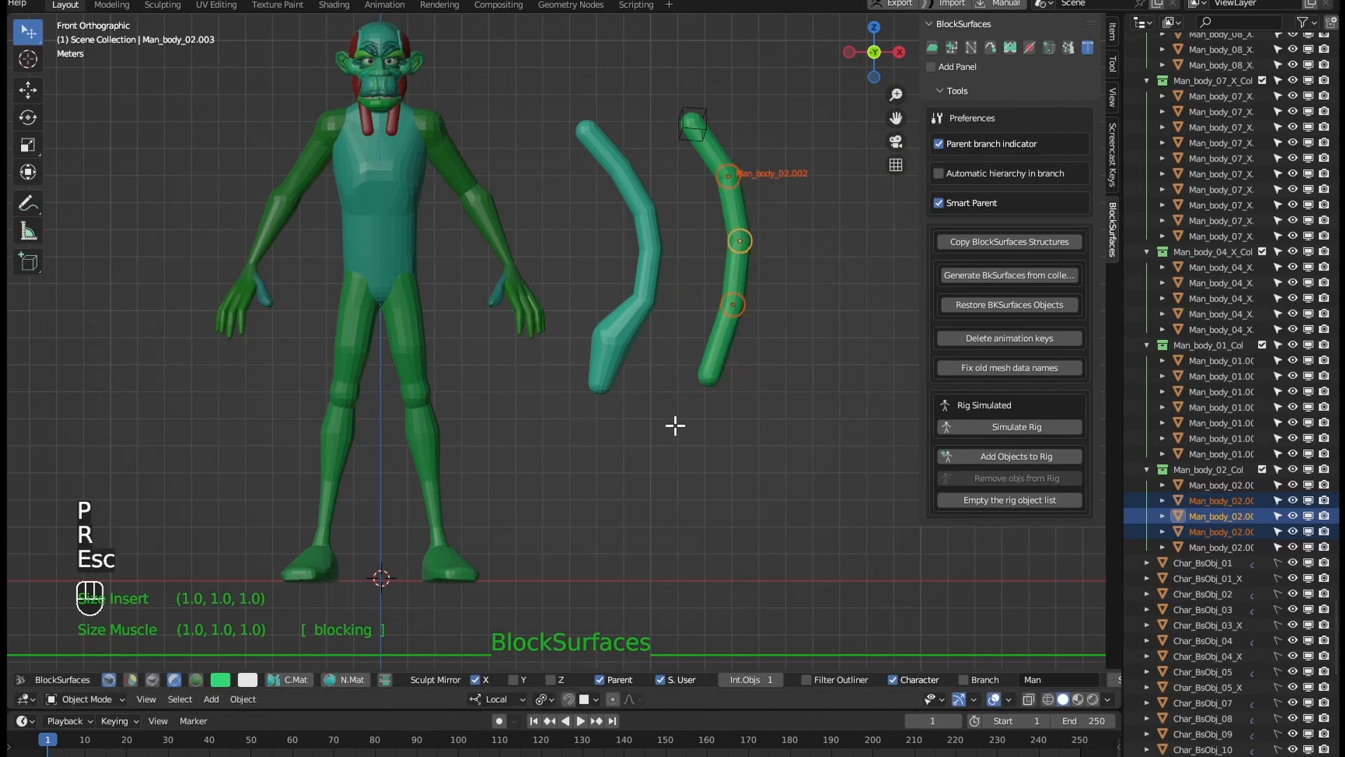
# Cancel the branch rotation and dismiss the accidental Add menu before deleting the test branches.
pyautogui.press('shift+a')
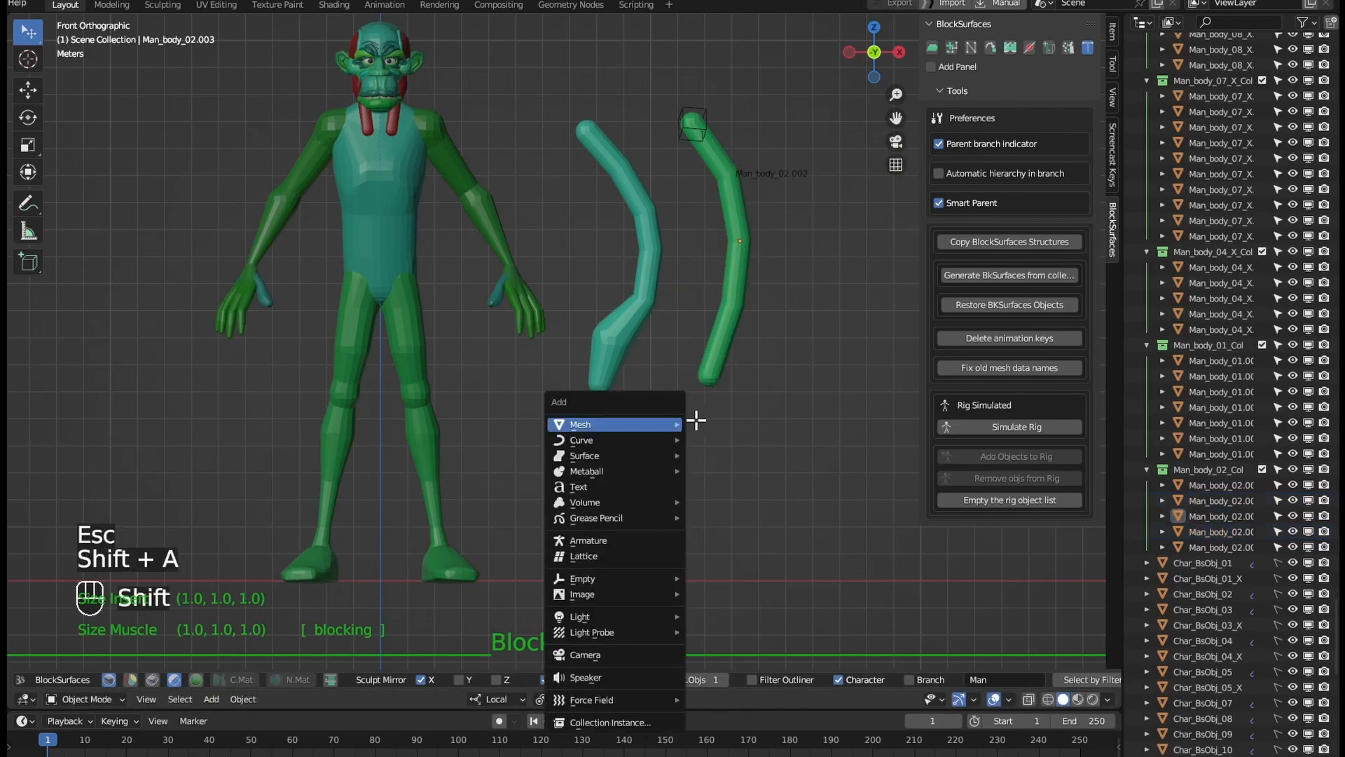
pyautogui.click(580, 424)
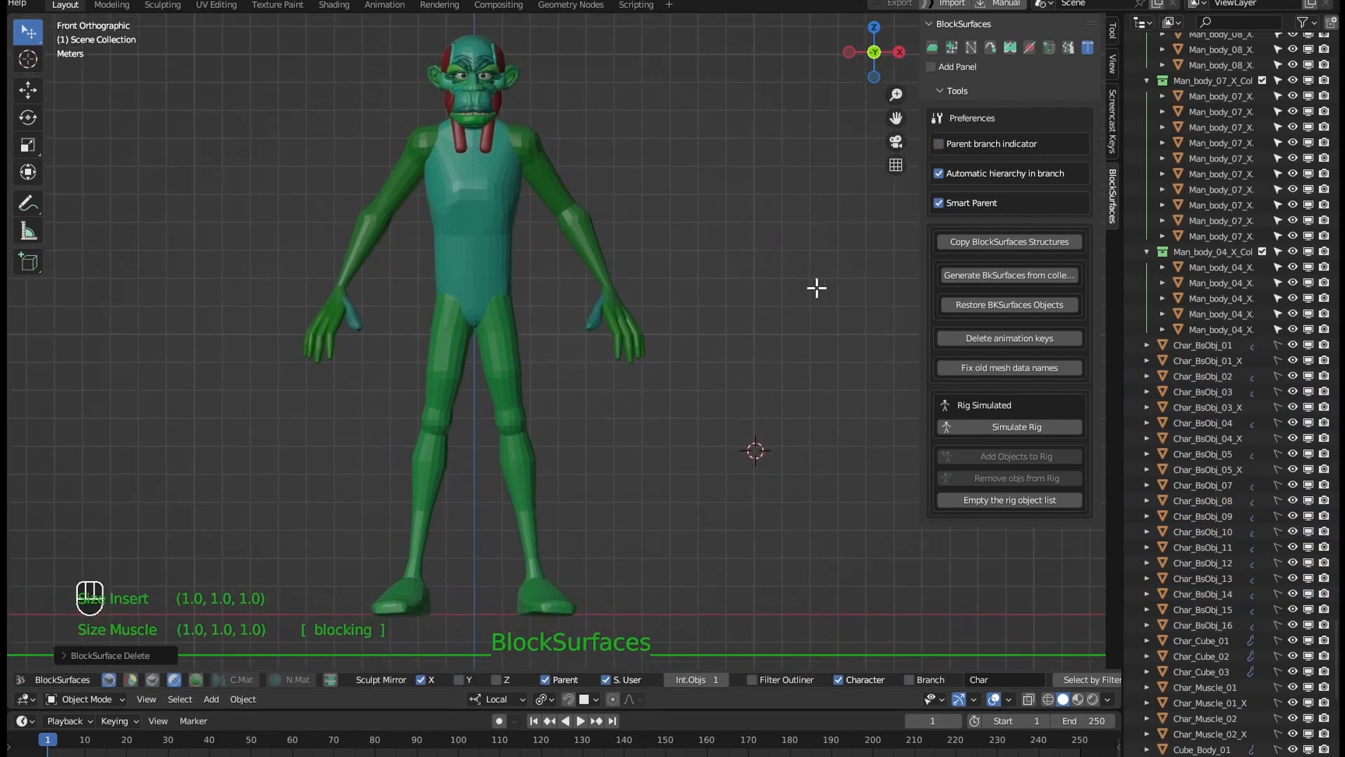
pyautogui.press('b')
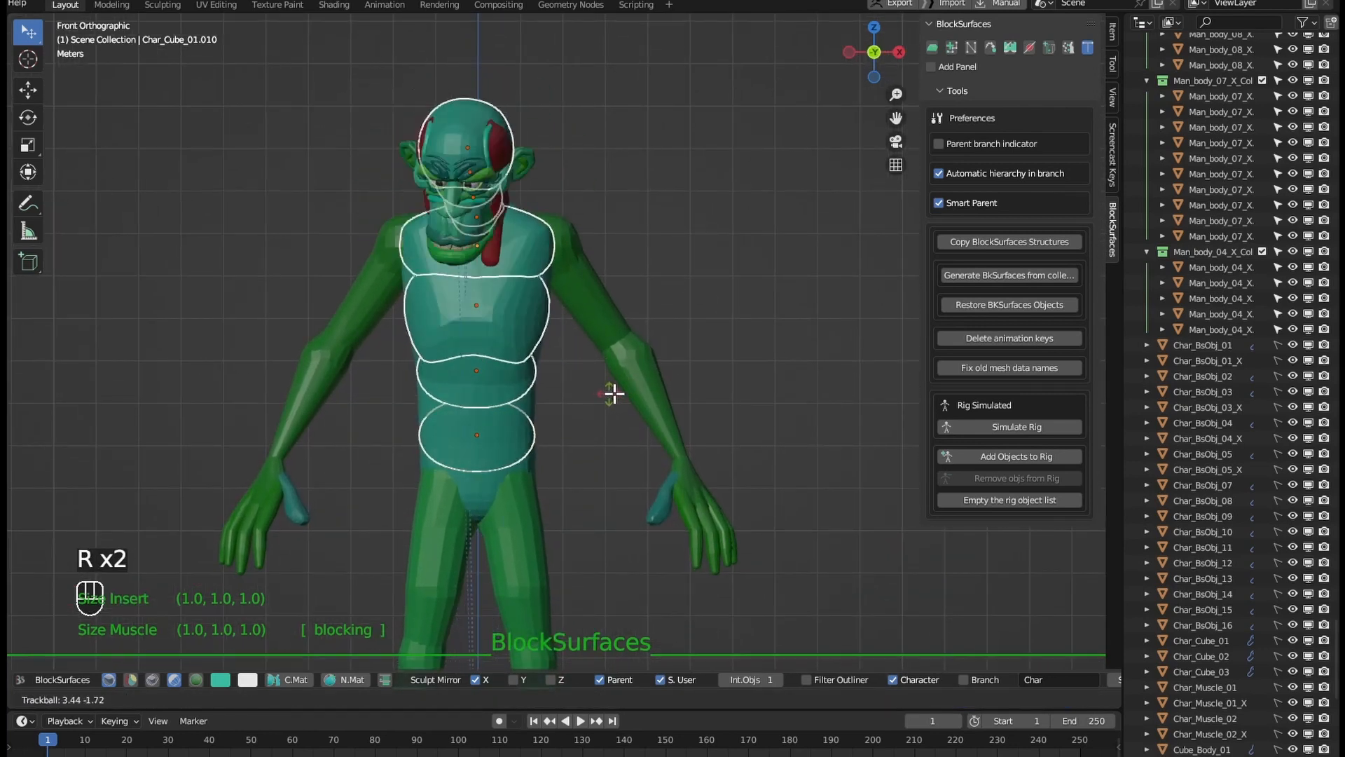
pyautogui.moveTo(614, 395); pyautogui.dragTo(624, 381)
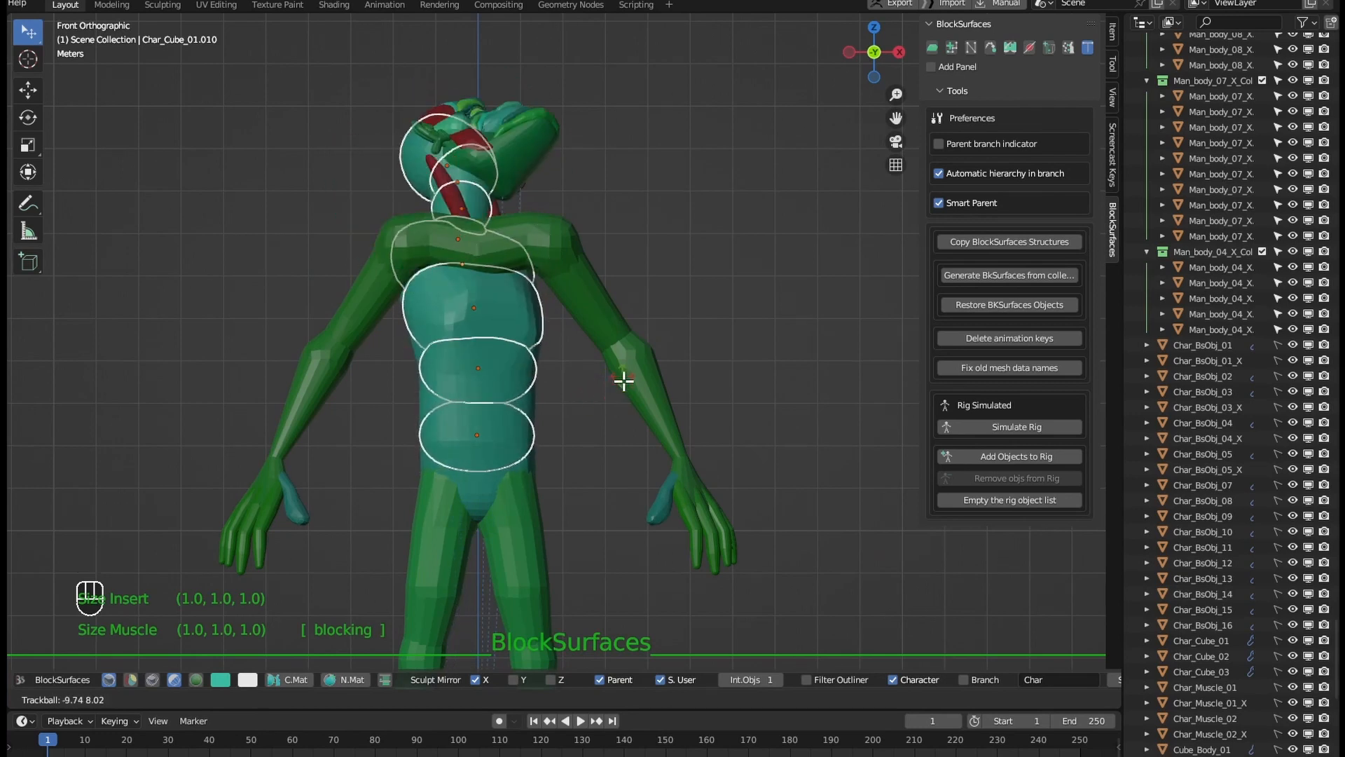
pyautogui.moveTo(622, 382); pyautogui.dragTo(598, 393)
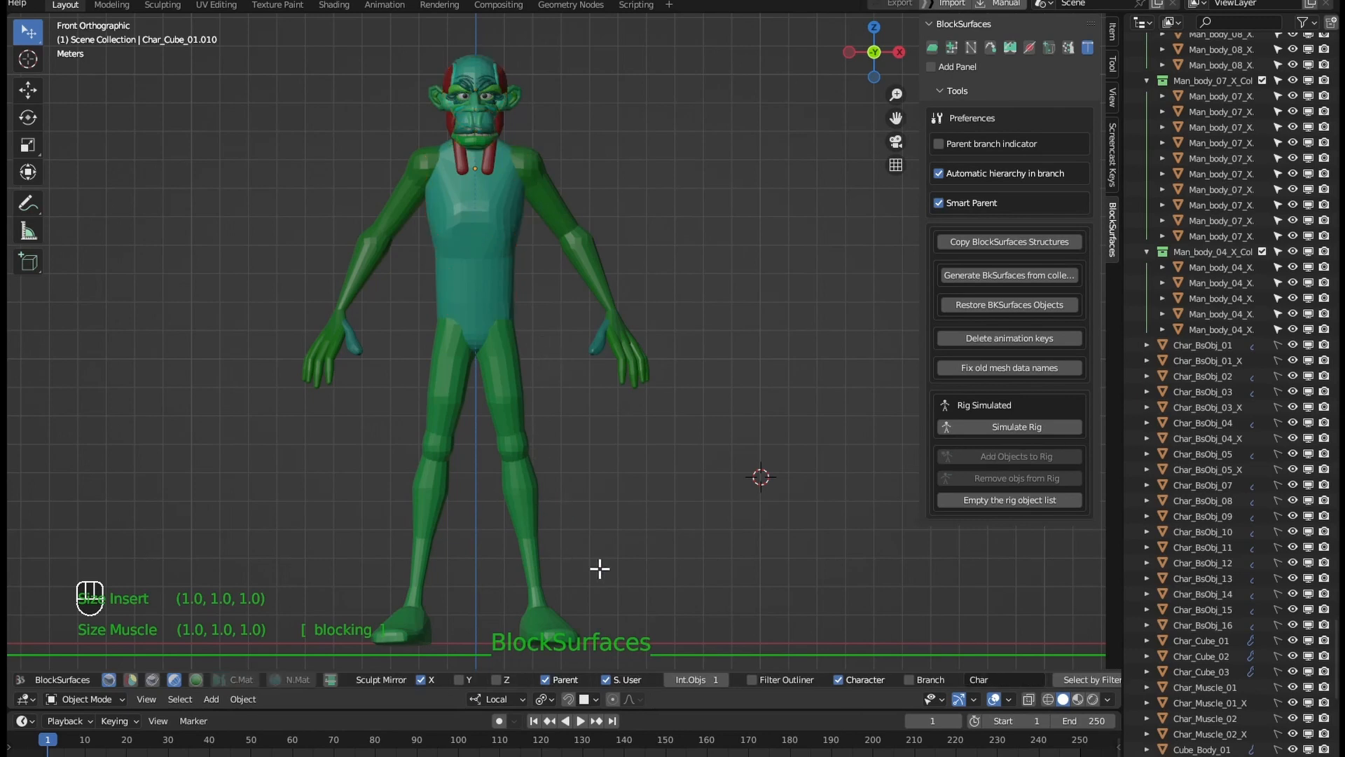
pyautogui.moveTo(459, 308)
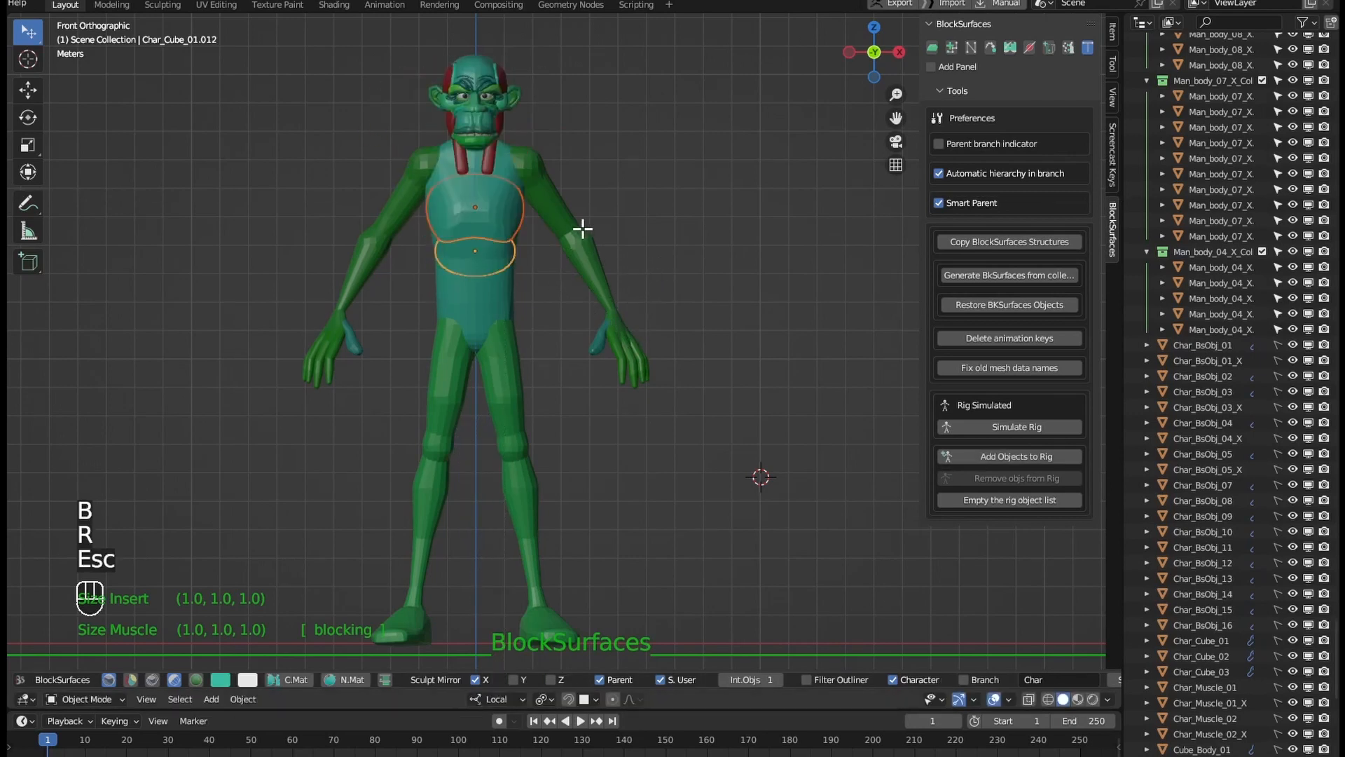
pyautogui.click(578, 245)
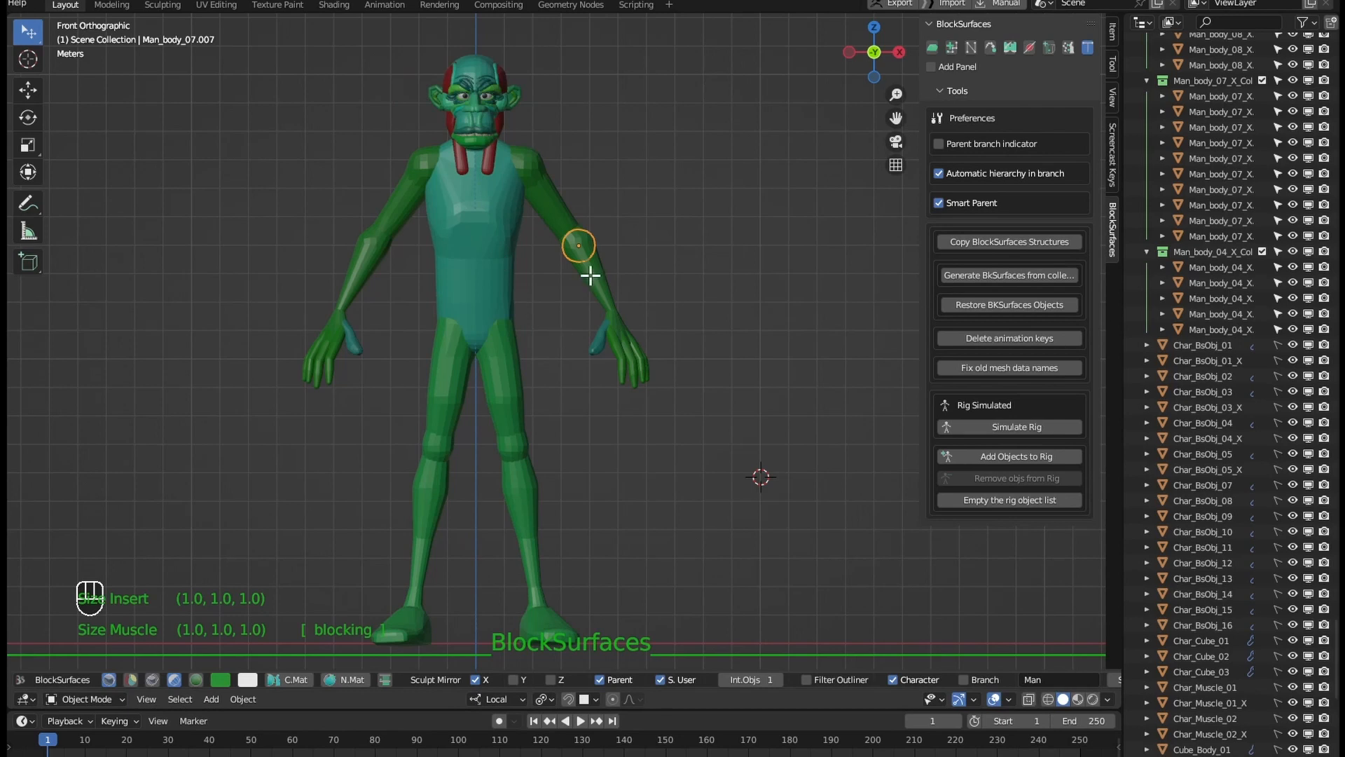
pyautogui.moveTo(861, 216)
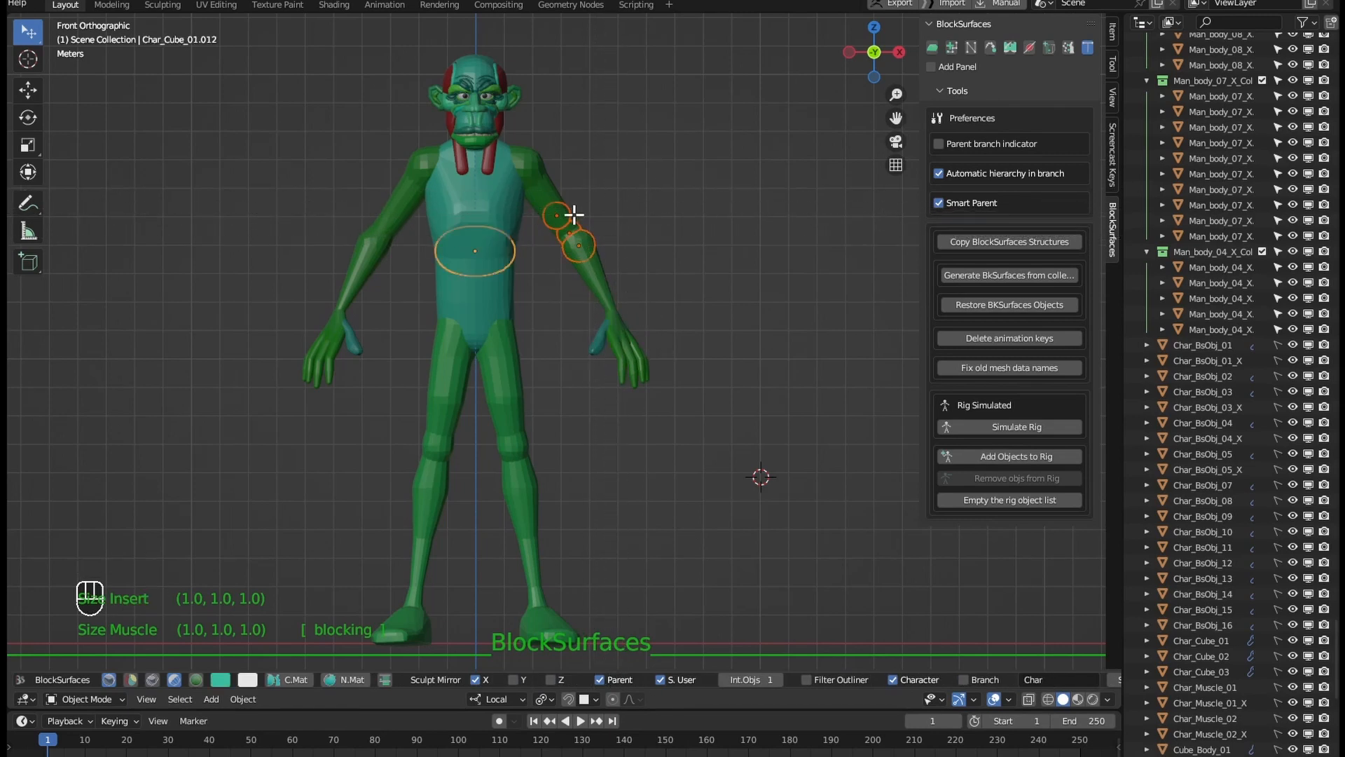
pyautogui.press('Up')
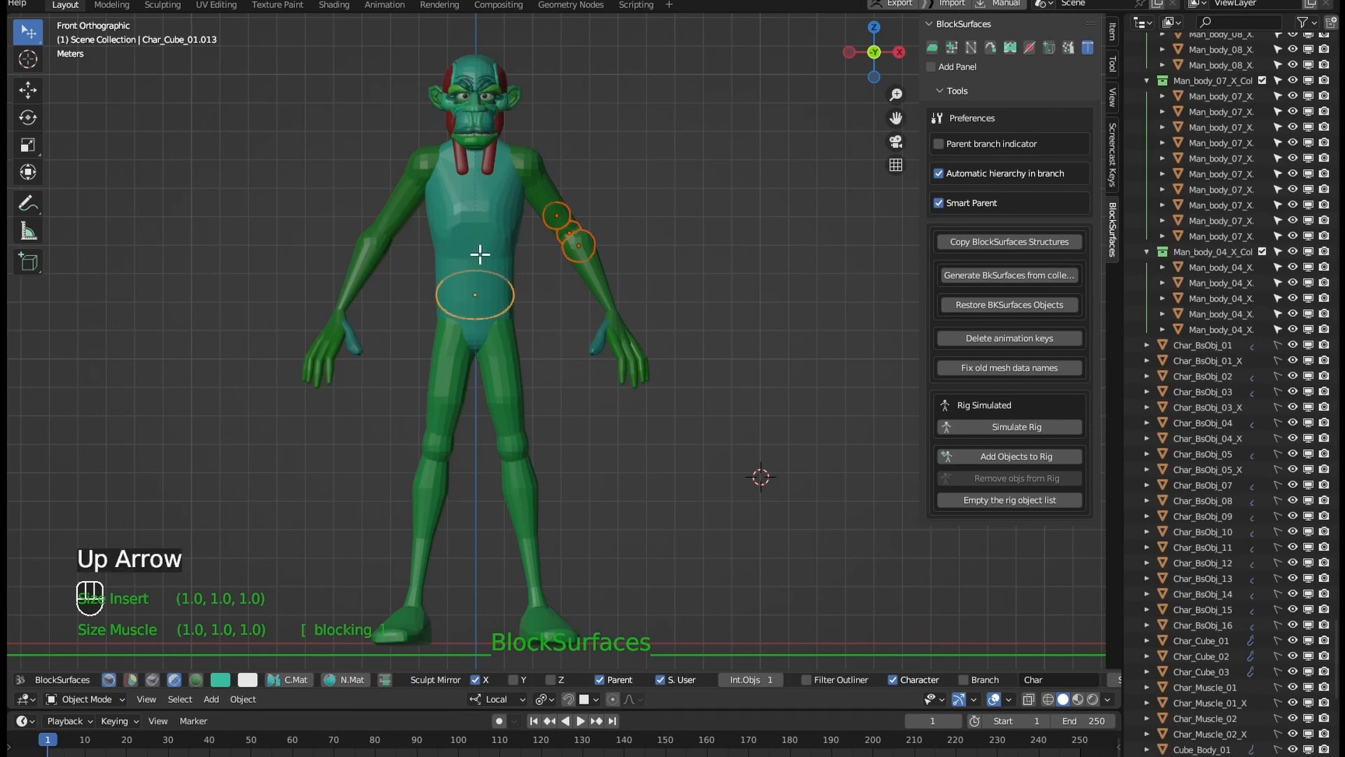
pyautogui.press('Down')
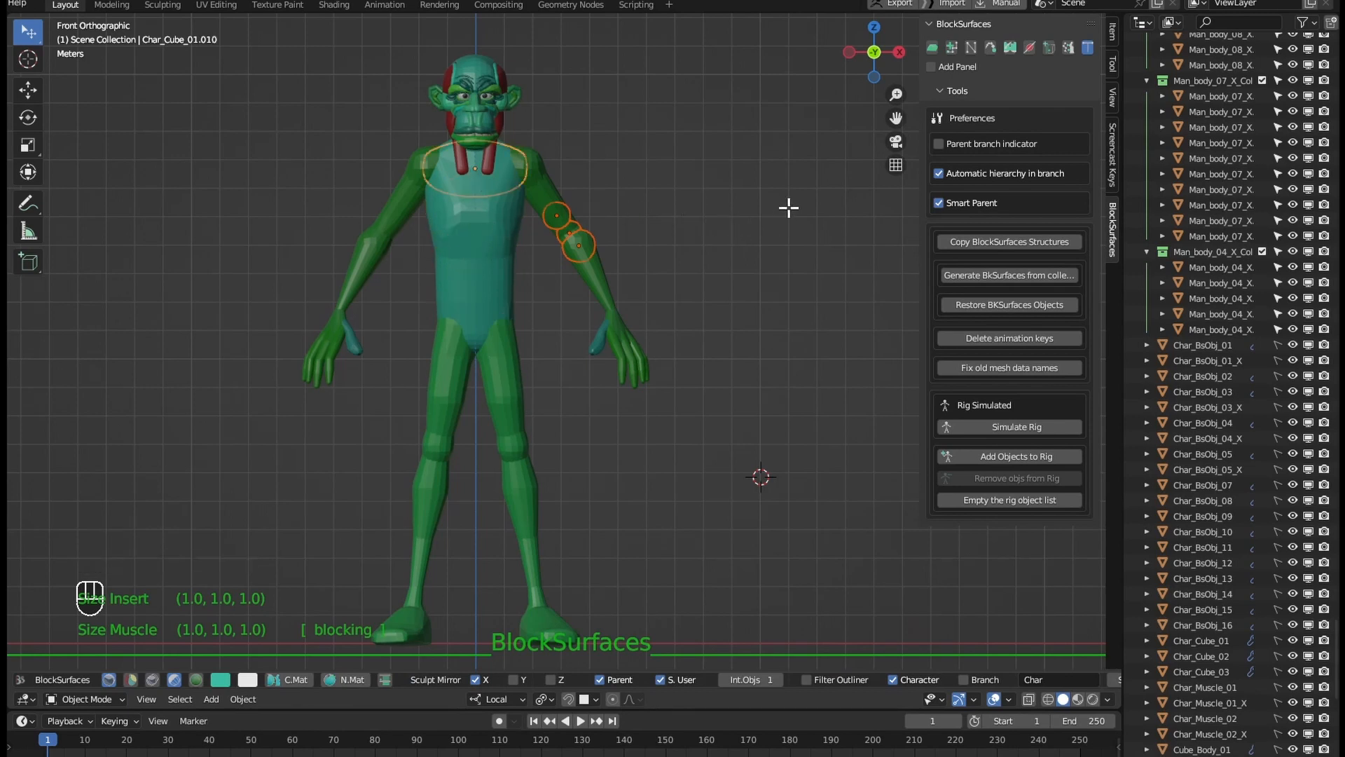
pyautogui.press('shift+ctrl+alt+Left')
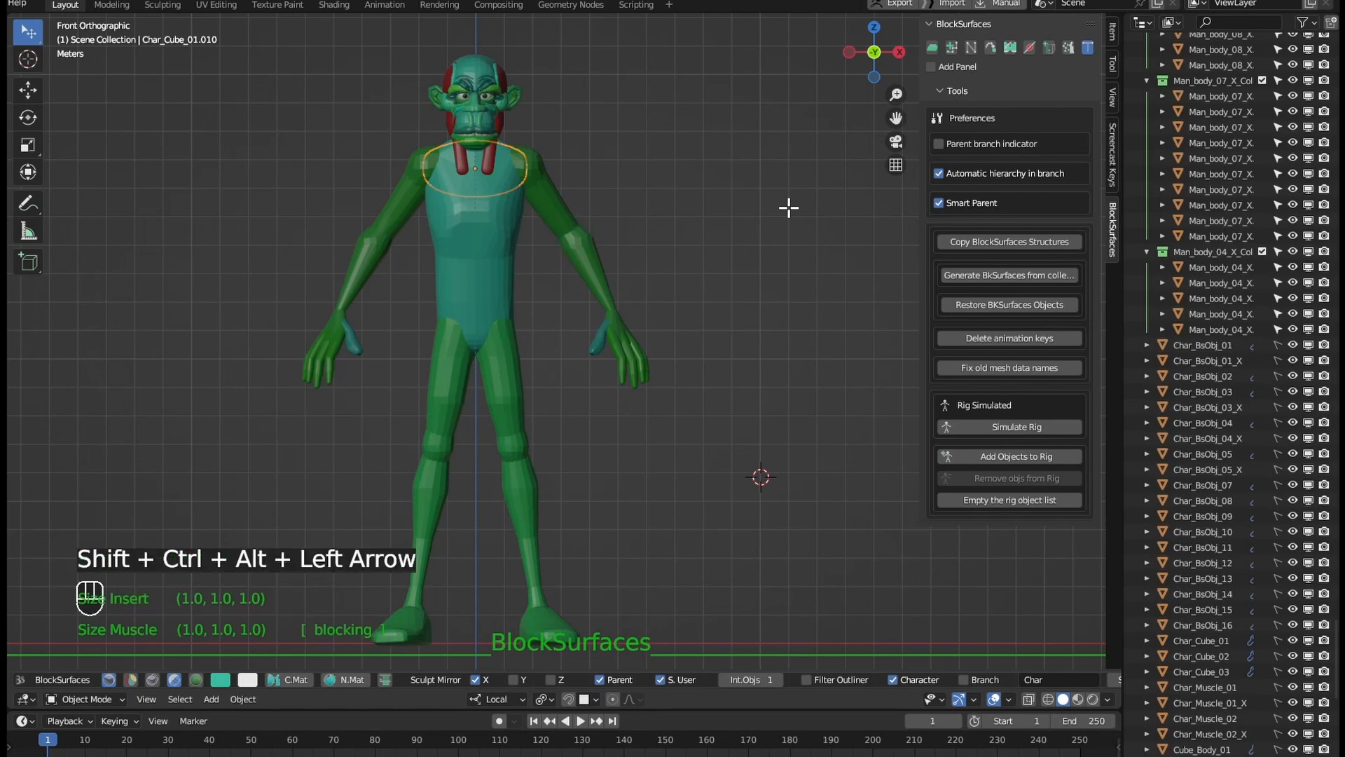
pyautogui.moveTo(645, 325)
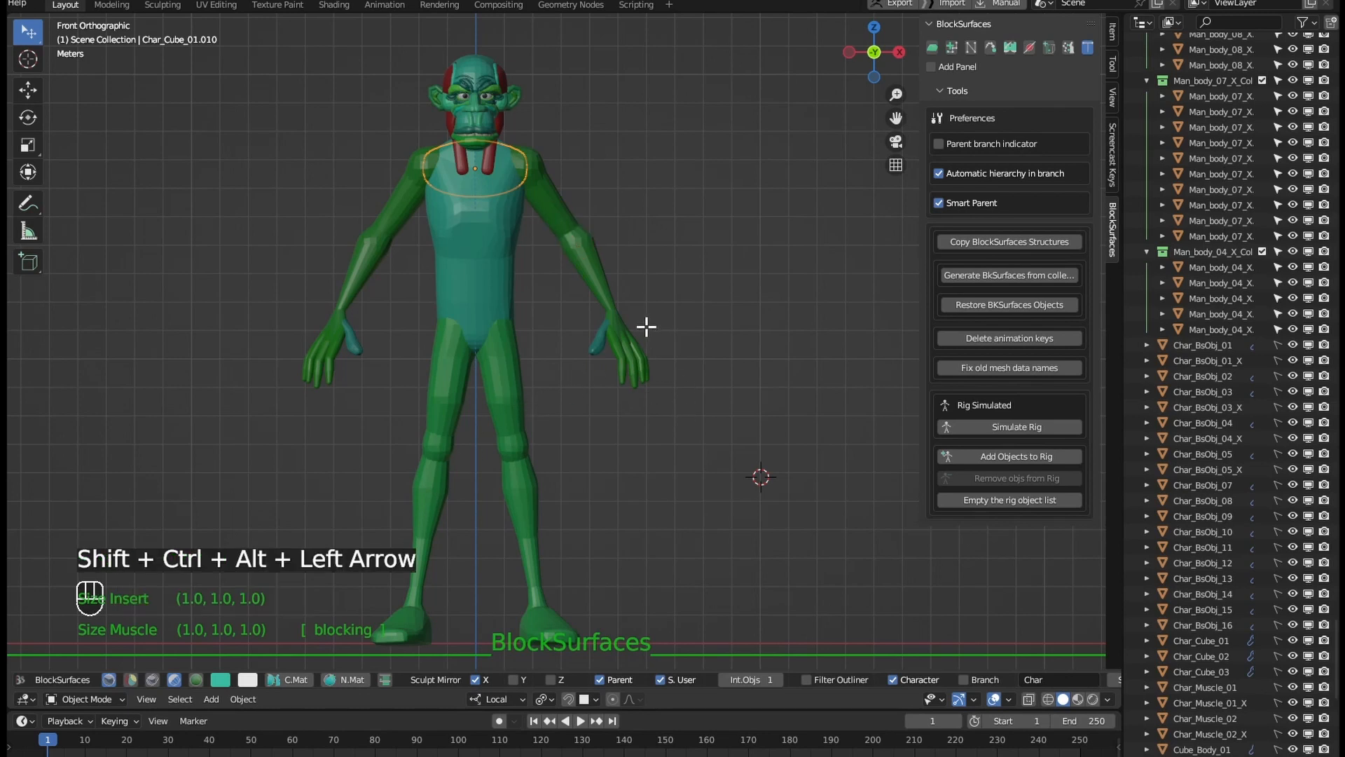
pyautogui.press('Escape')
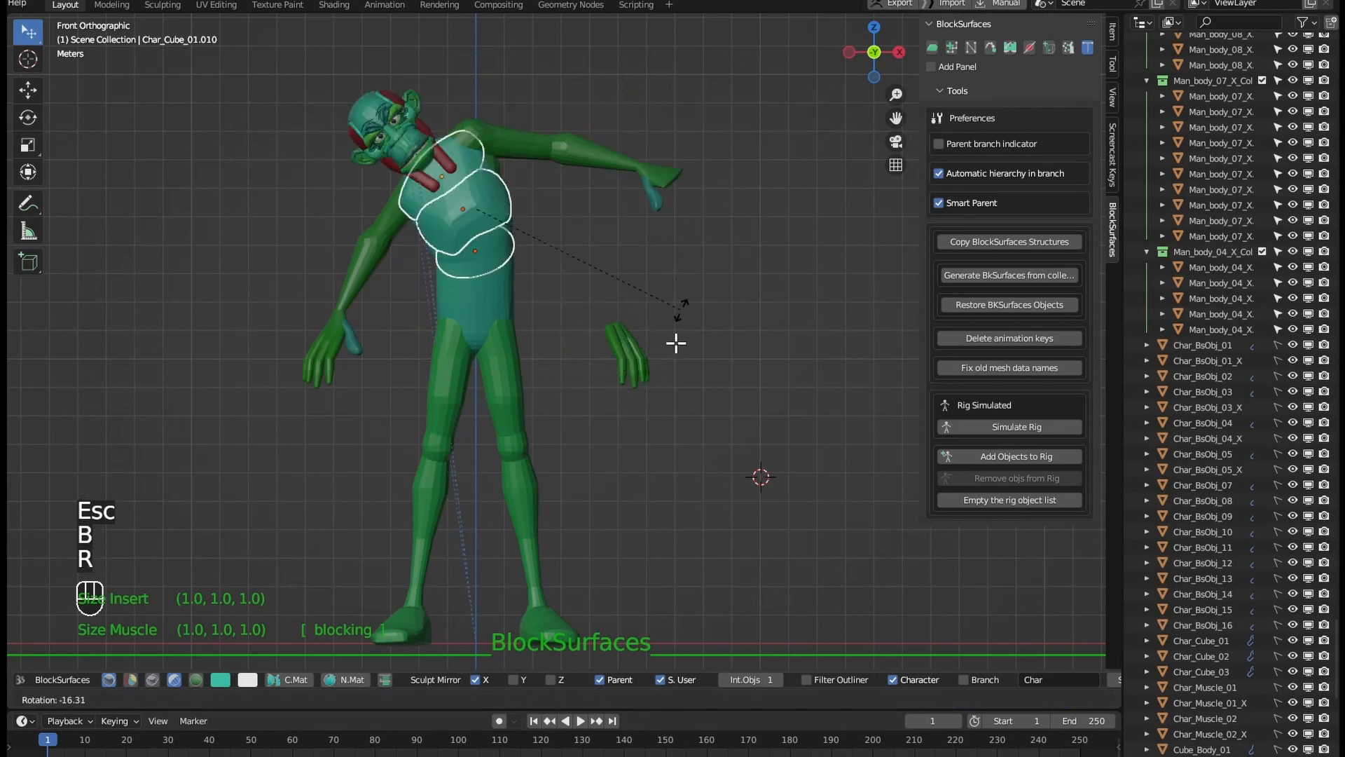
pyautogui.press('Escape')
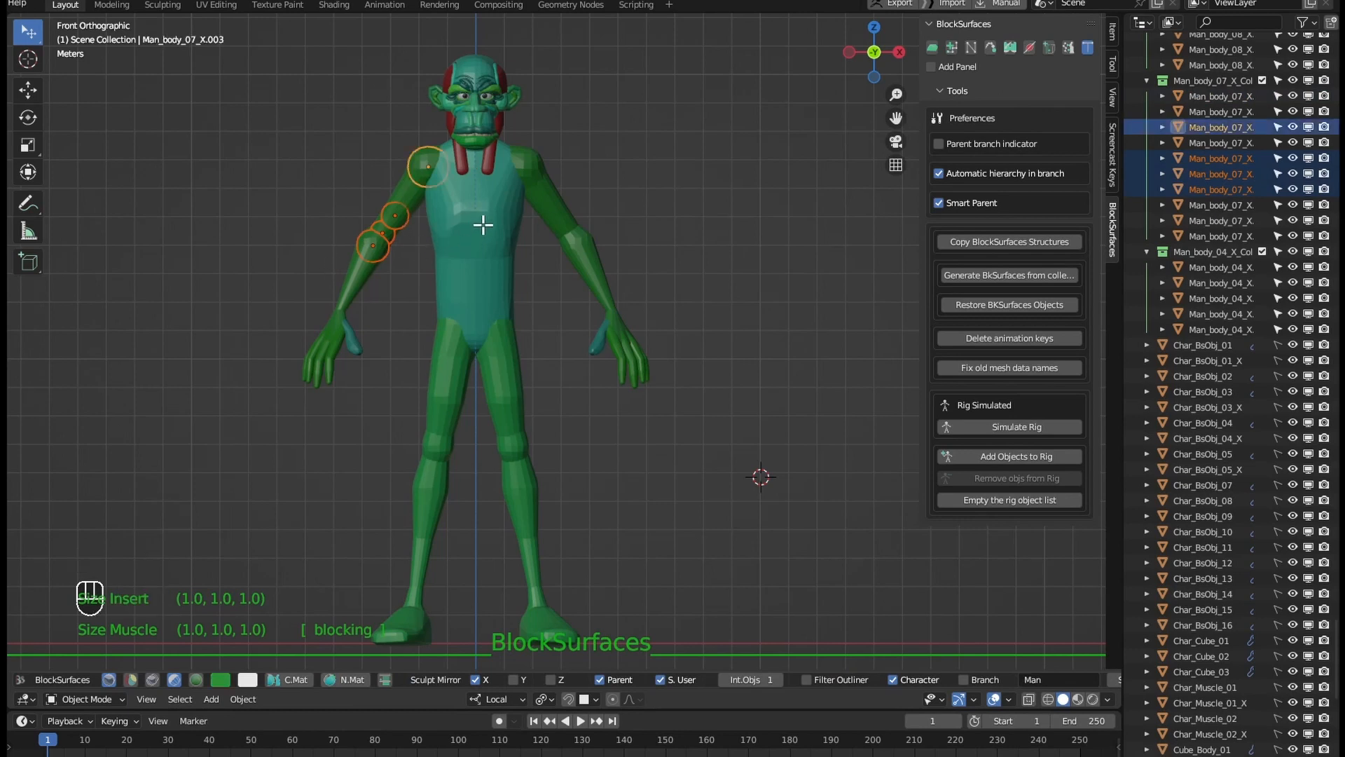
pyautogui.press('Up')
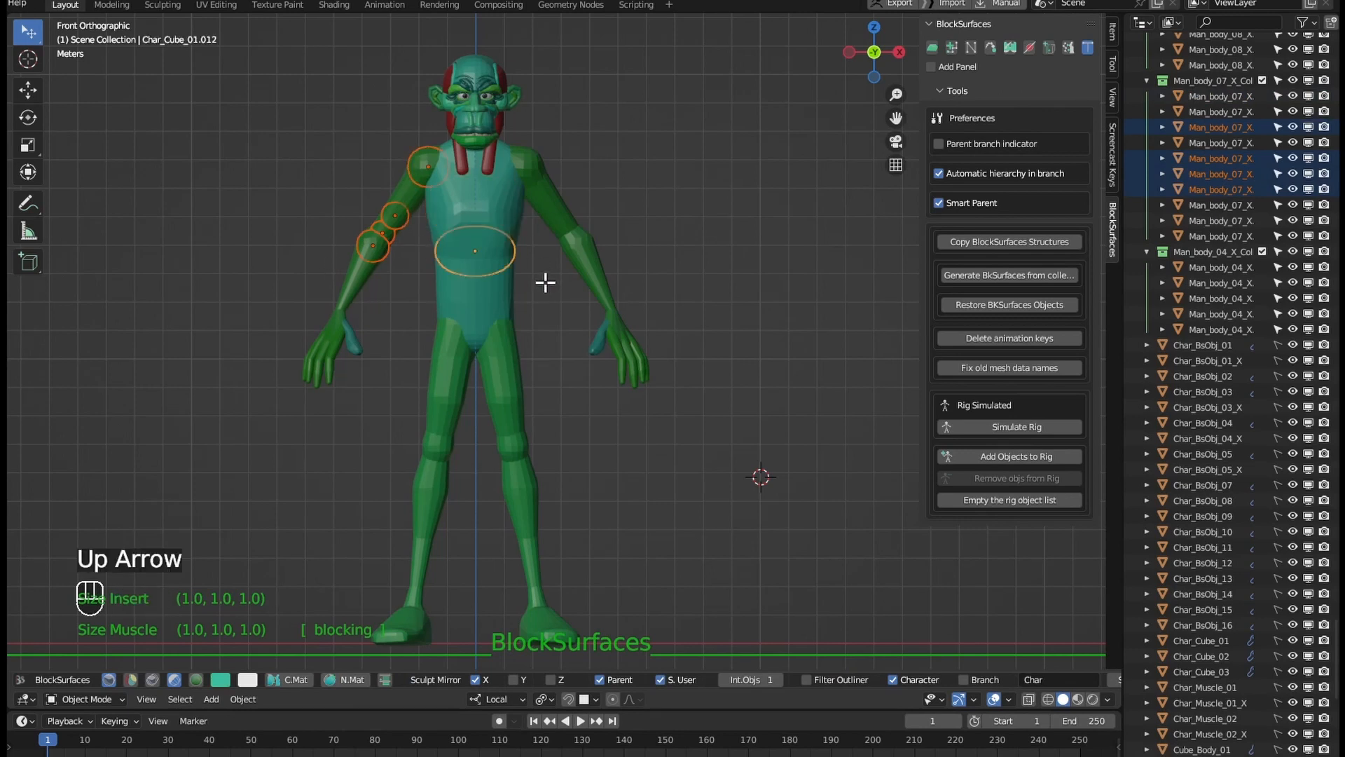
pyautogui.press('Up')
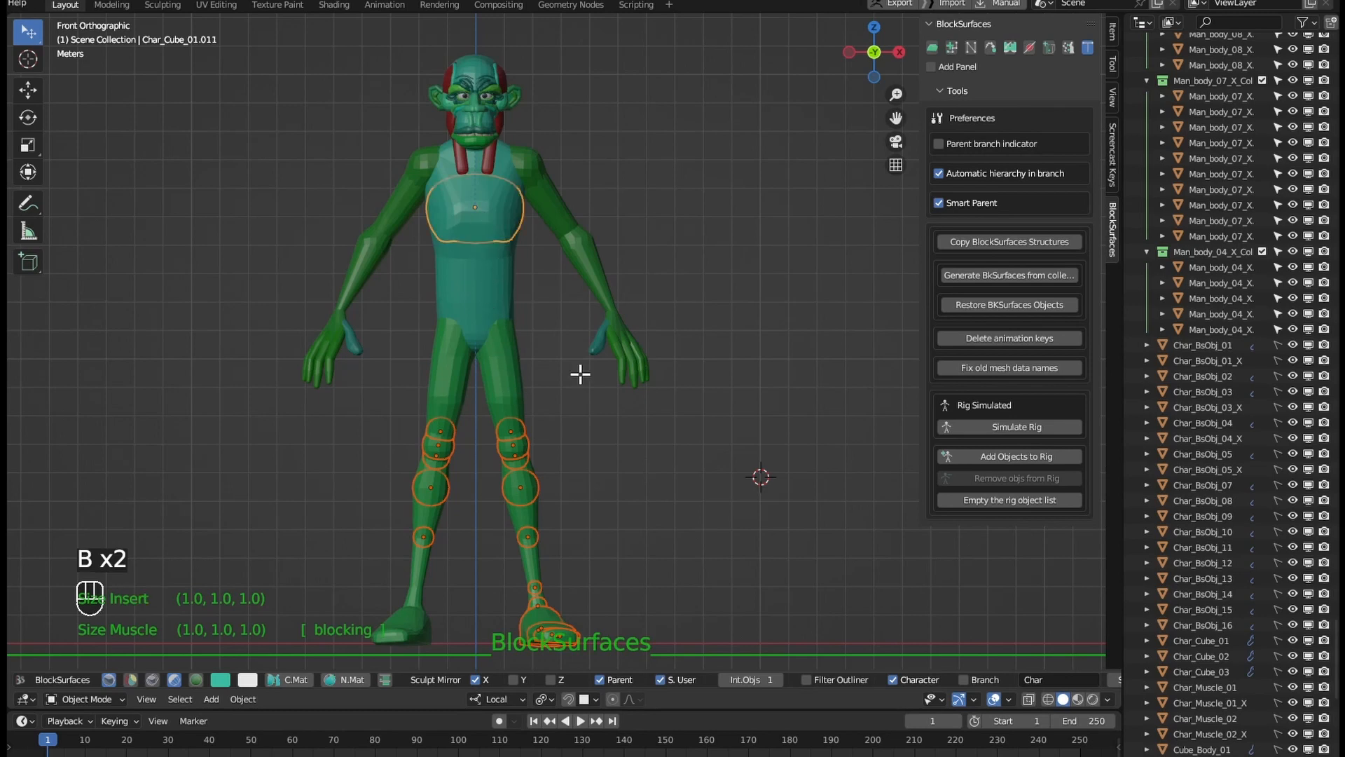
pyautogui.press('Up')
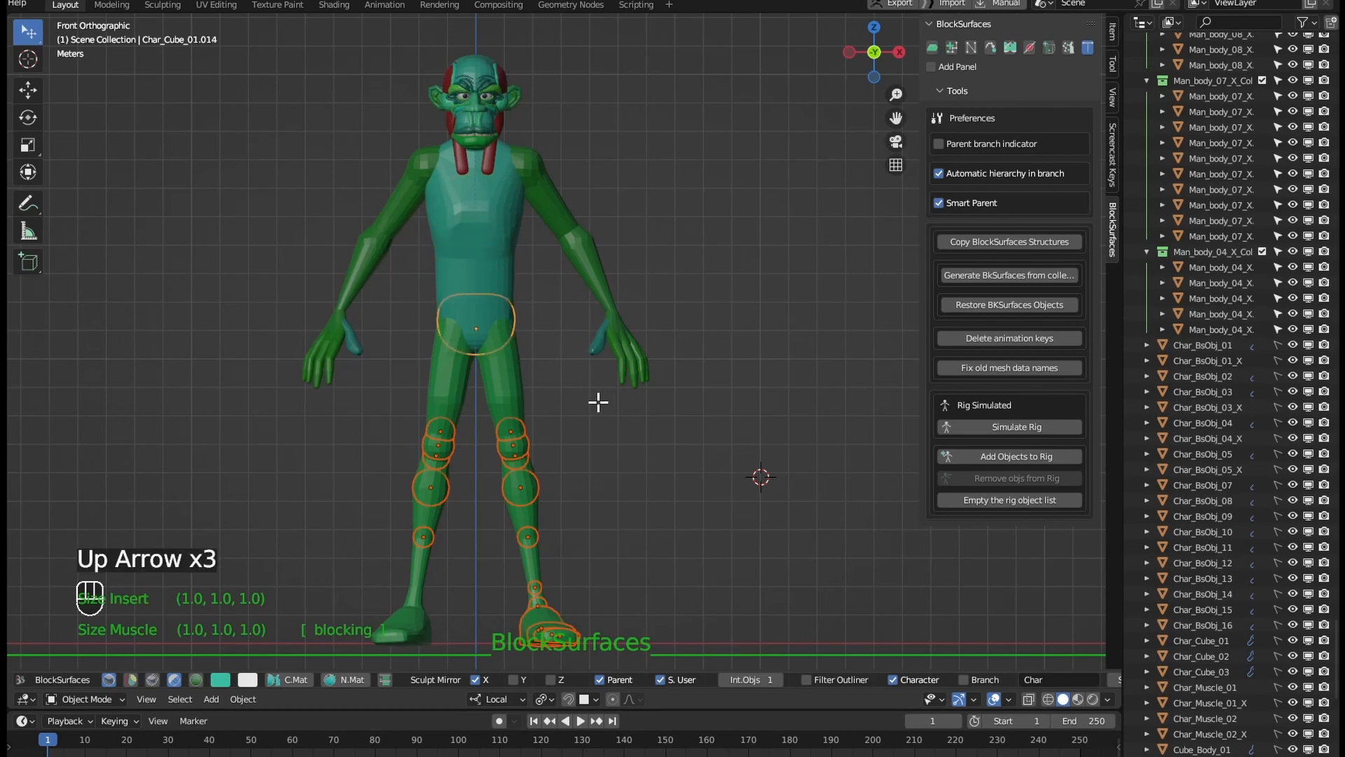
pyautogui.press('Up')
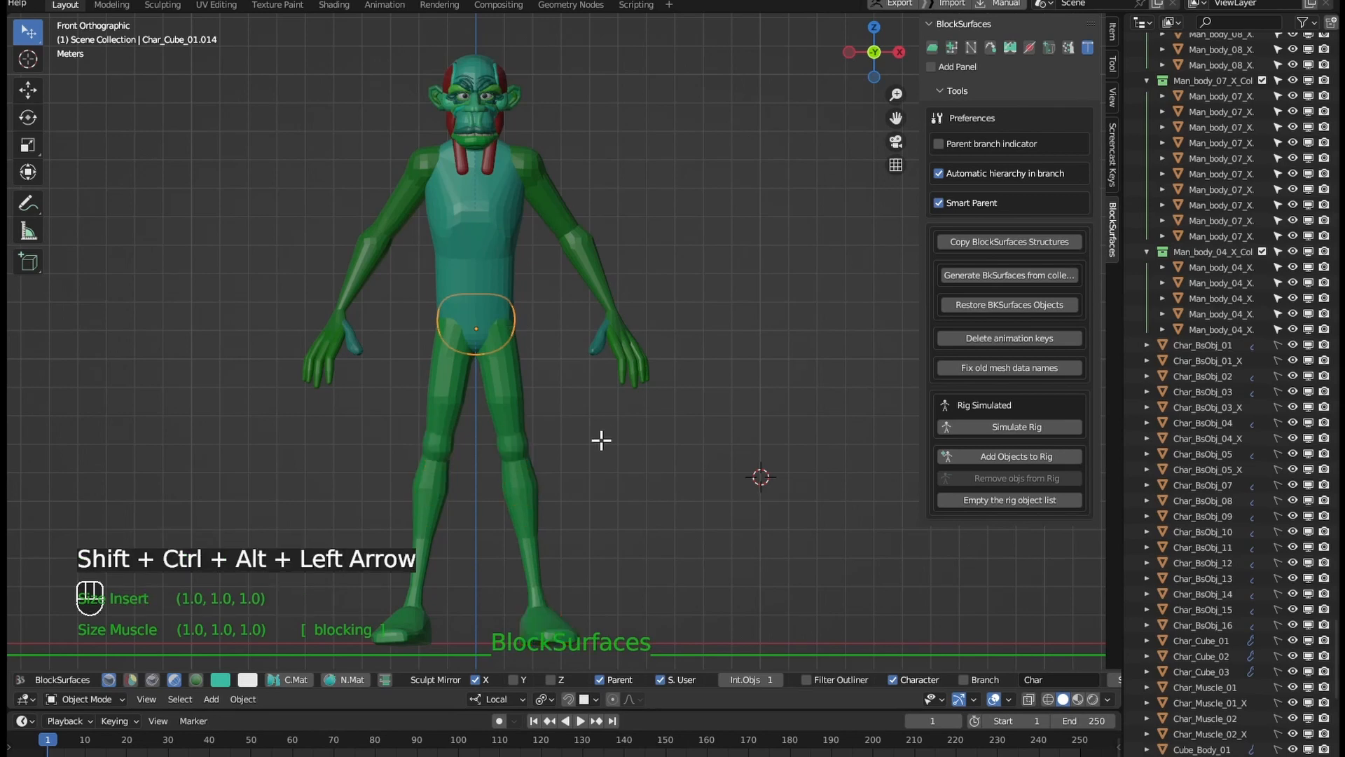
pyautogui.press('g')
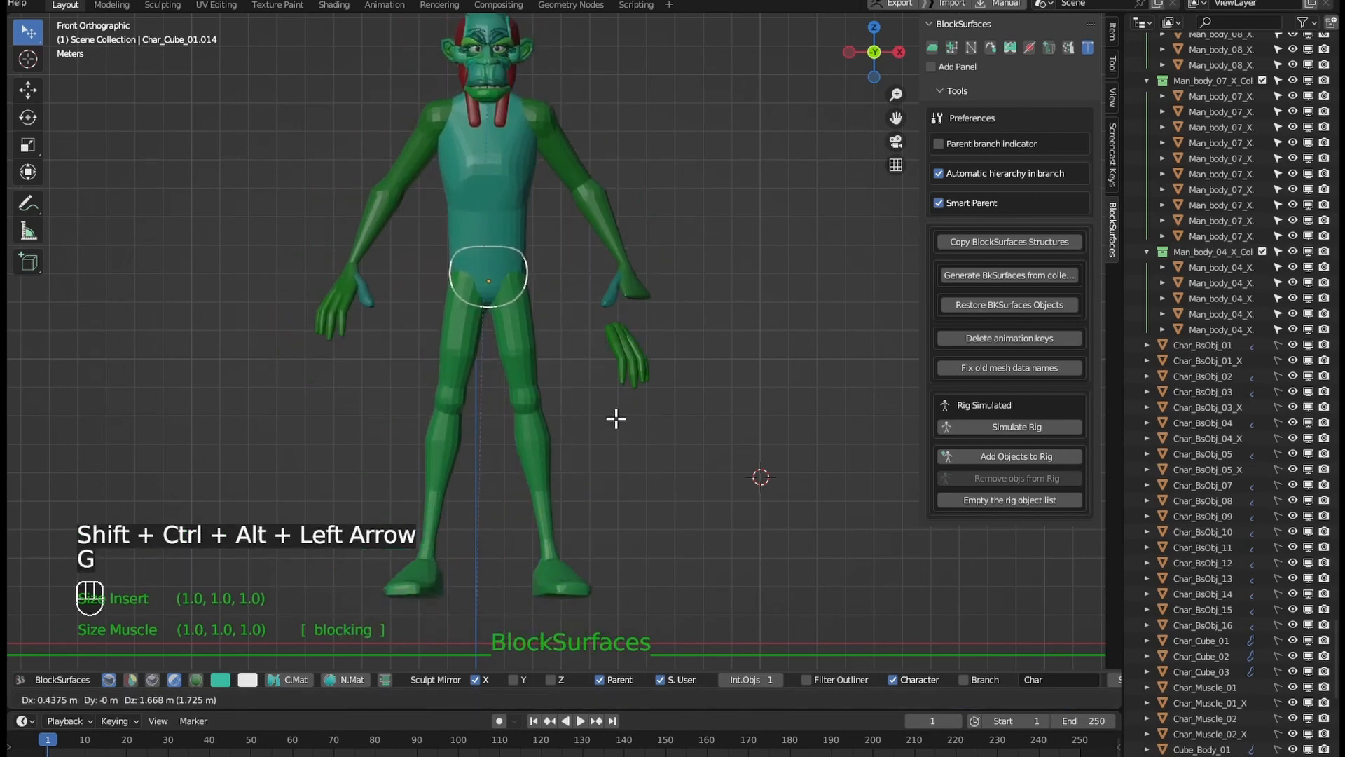
pyautogui.press('Escape')
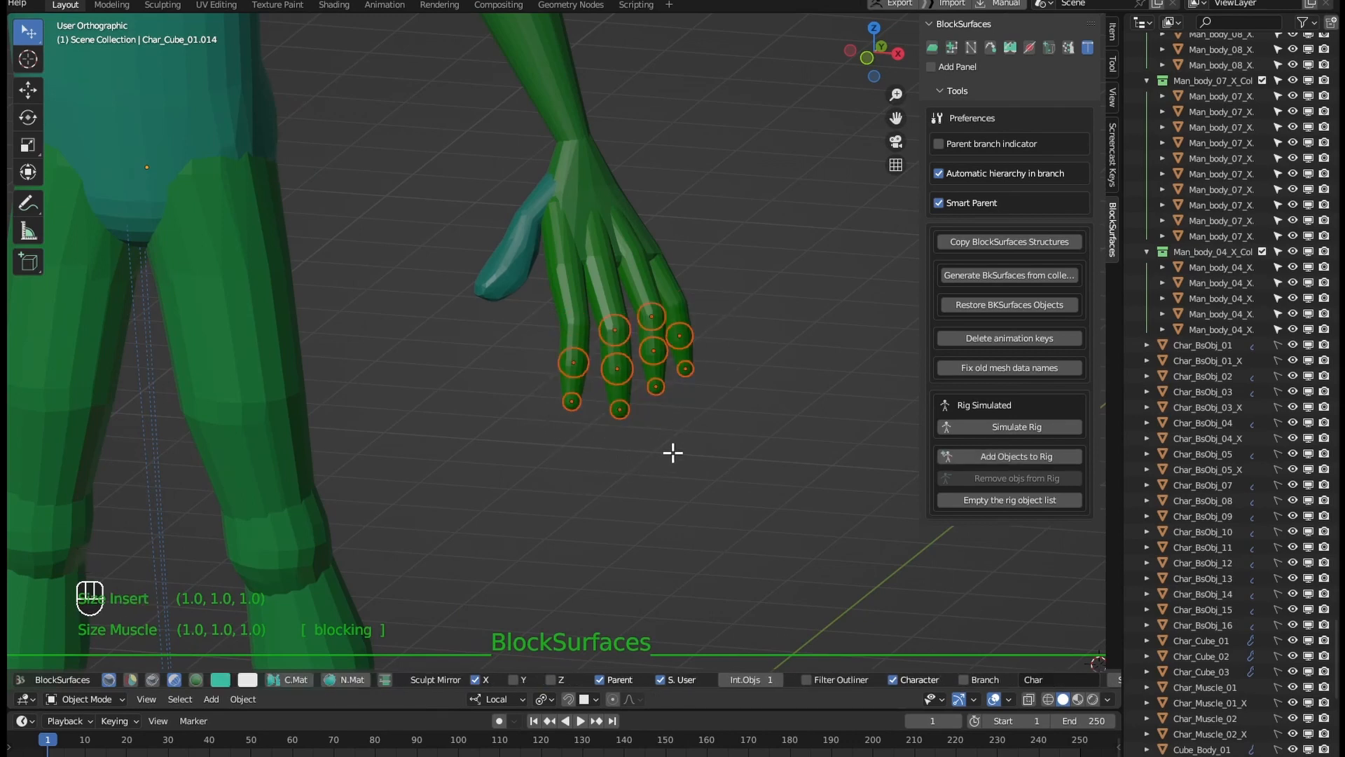
pyautogui.press('Left')
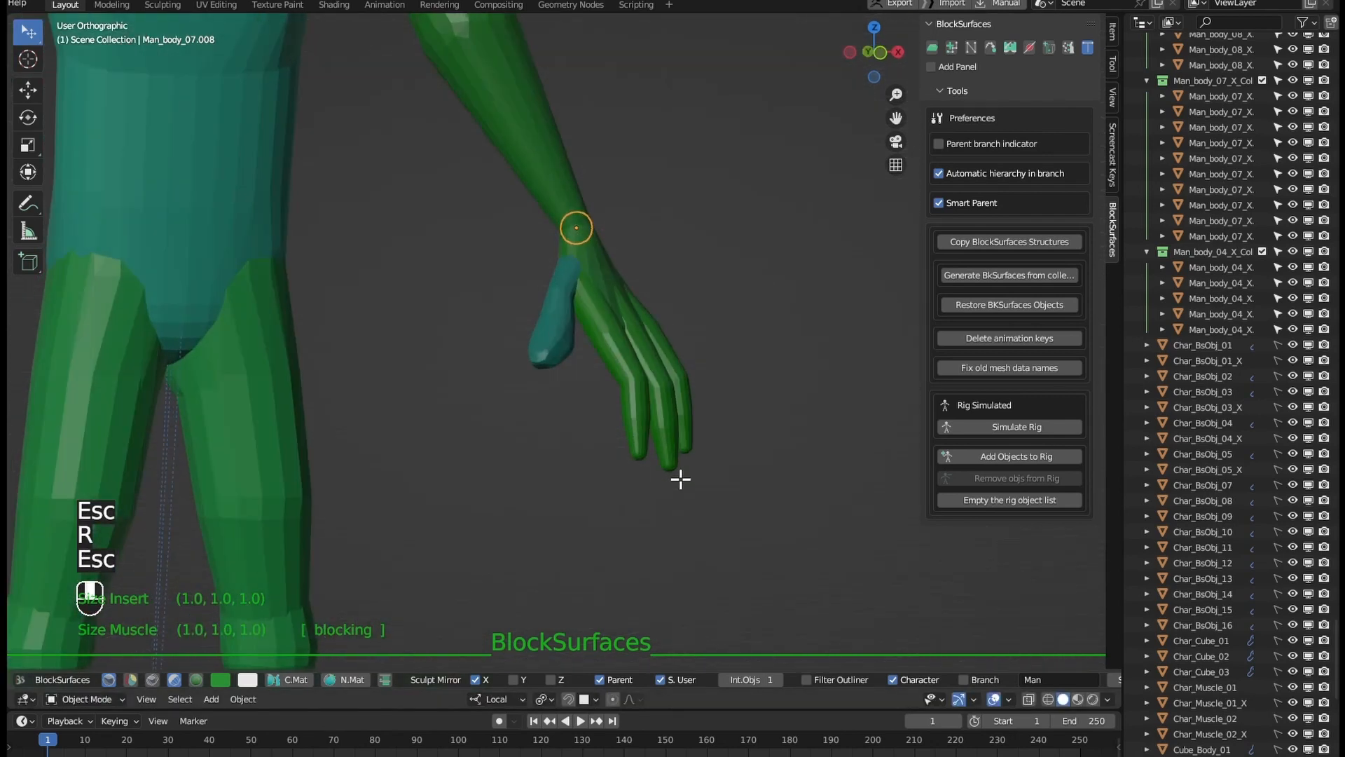
pyautogui.press('KP_1')
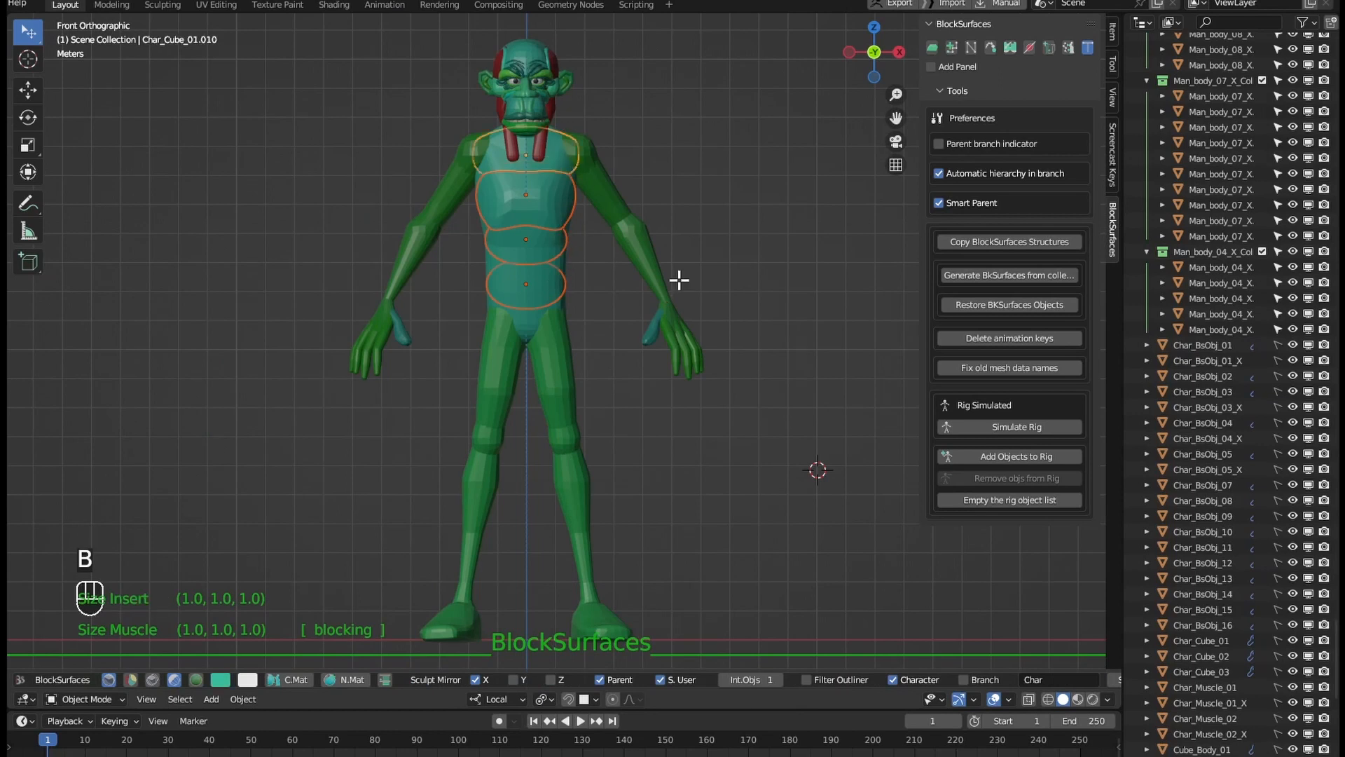
pyautogui.press('r')
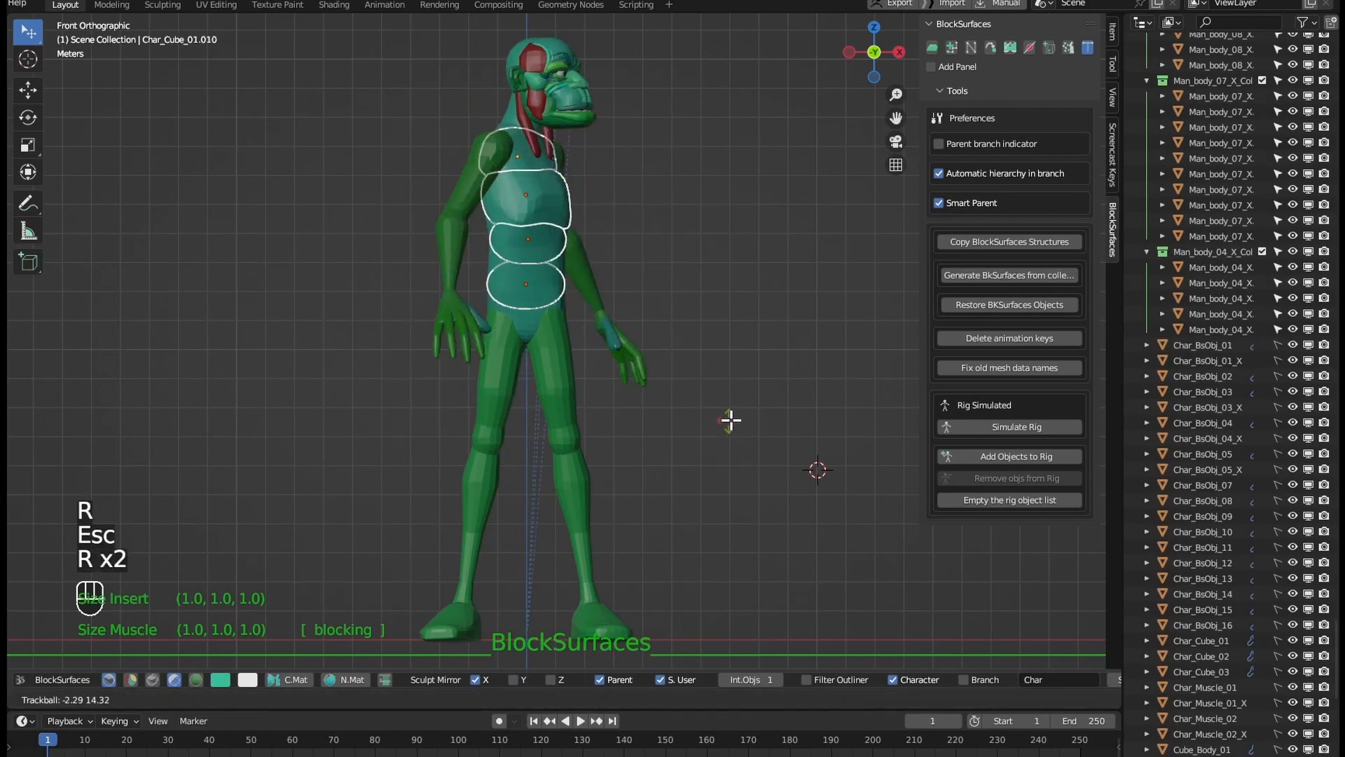
pyautogui.press('Escape')
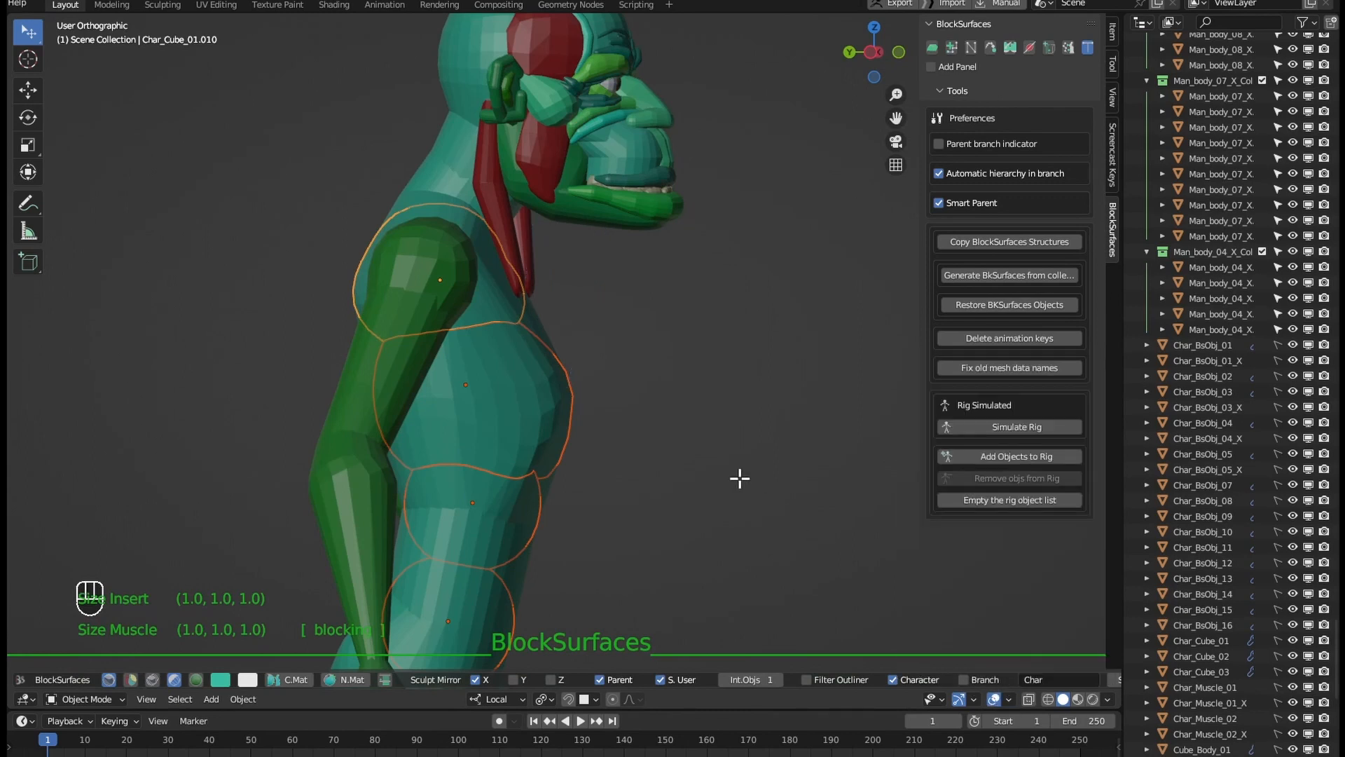
# Raise and flatten the upper lip sphere, then lower the jaw piece so the teeth show.
pyautogui.press('q')
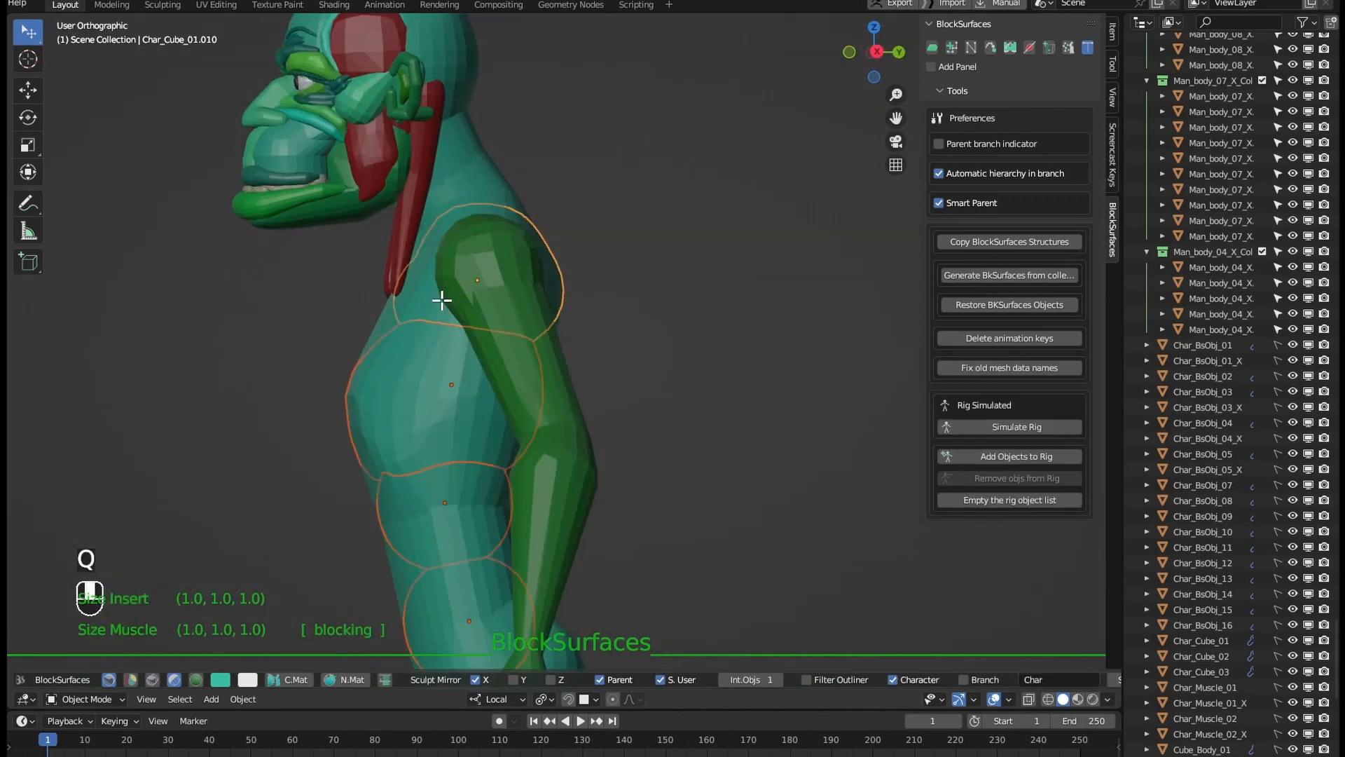
pyautogui.press('q')
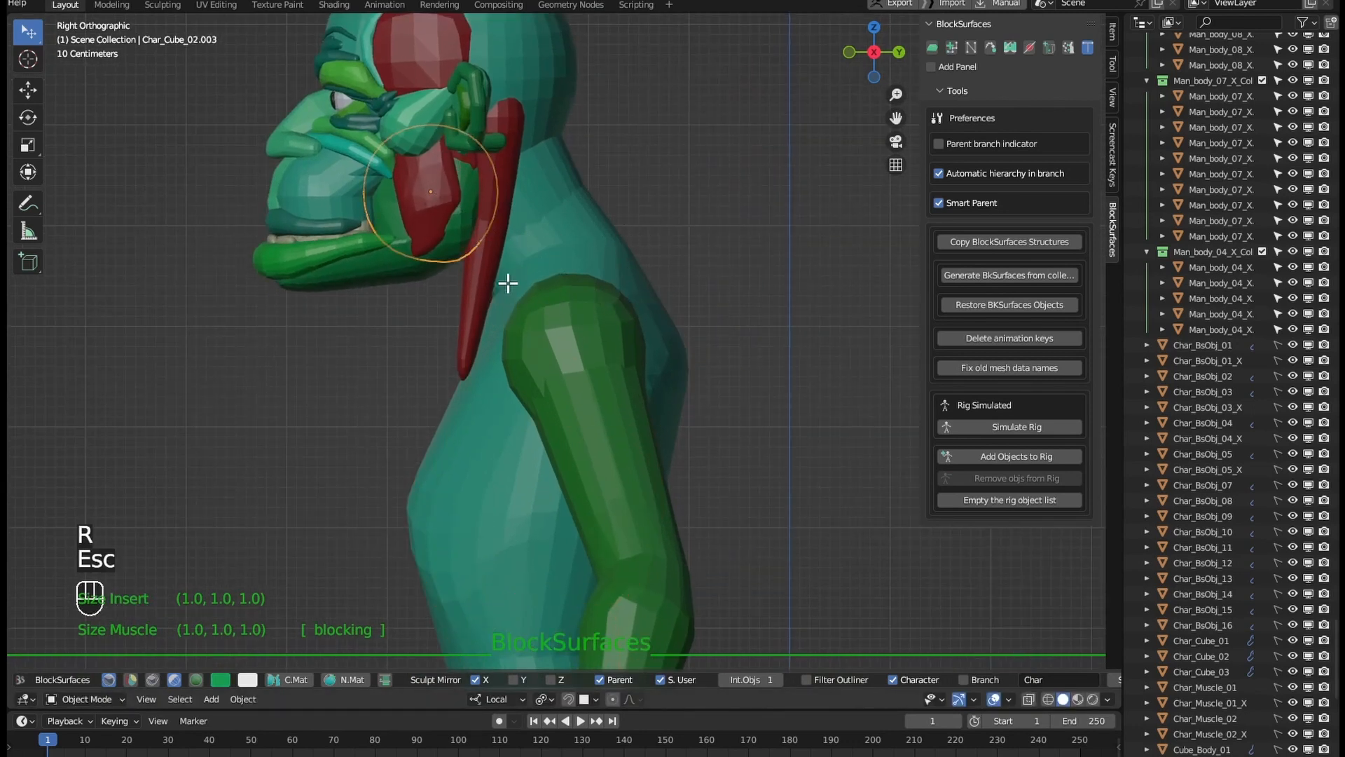
pyautogui.press('g')
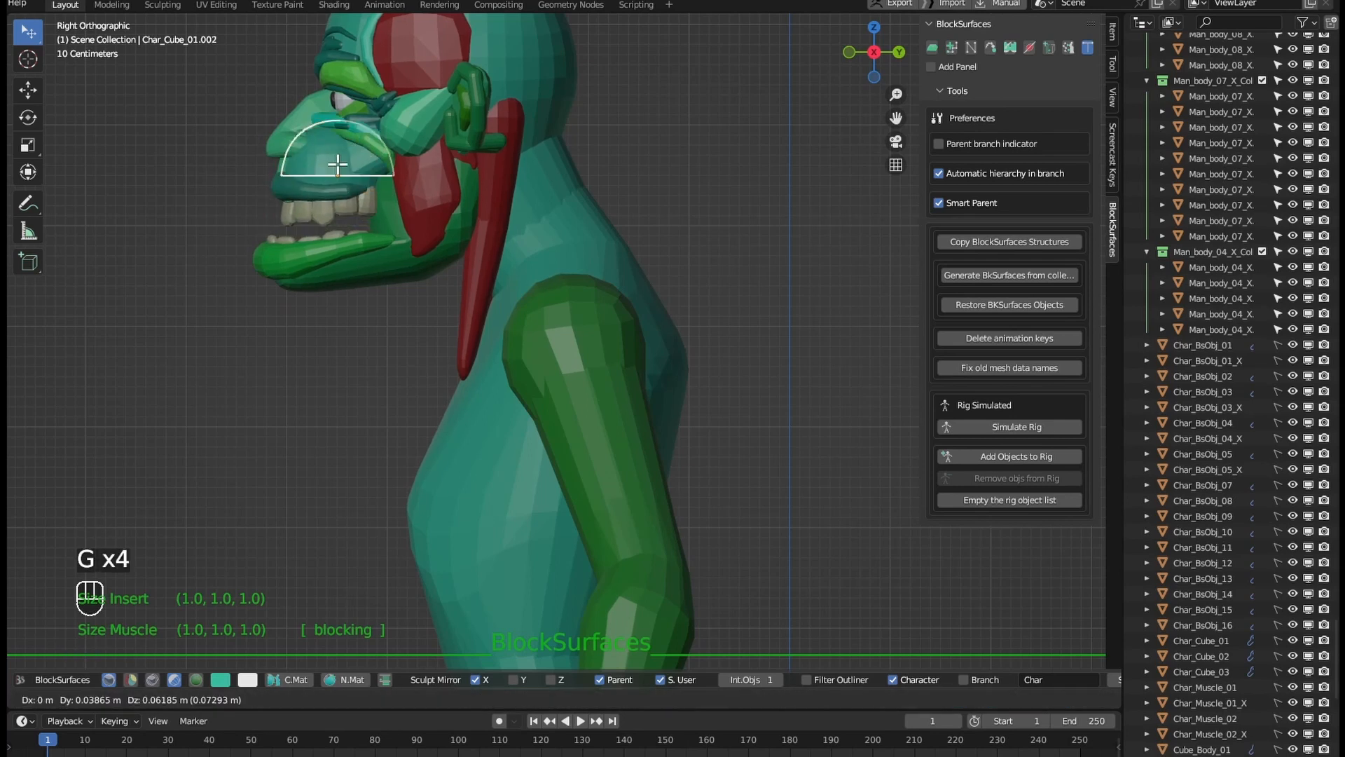
pyautogui.press('s')
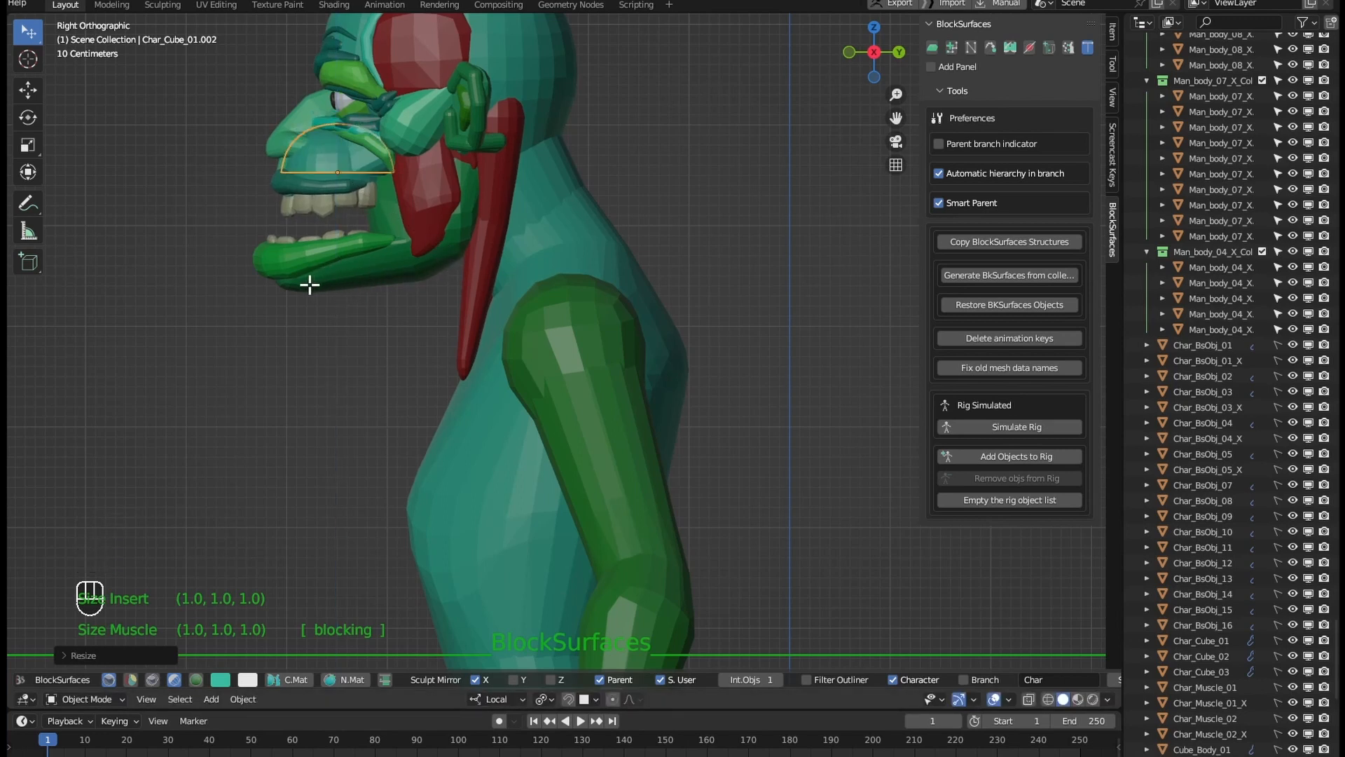
pyautogui.press('g')
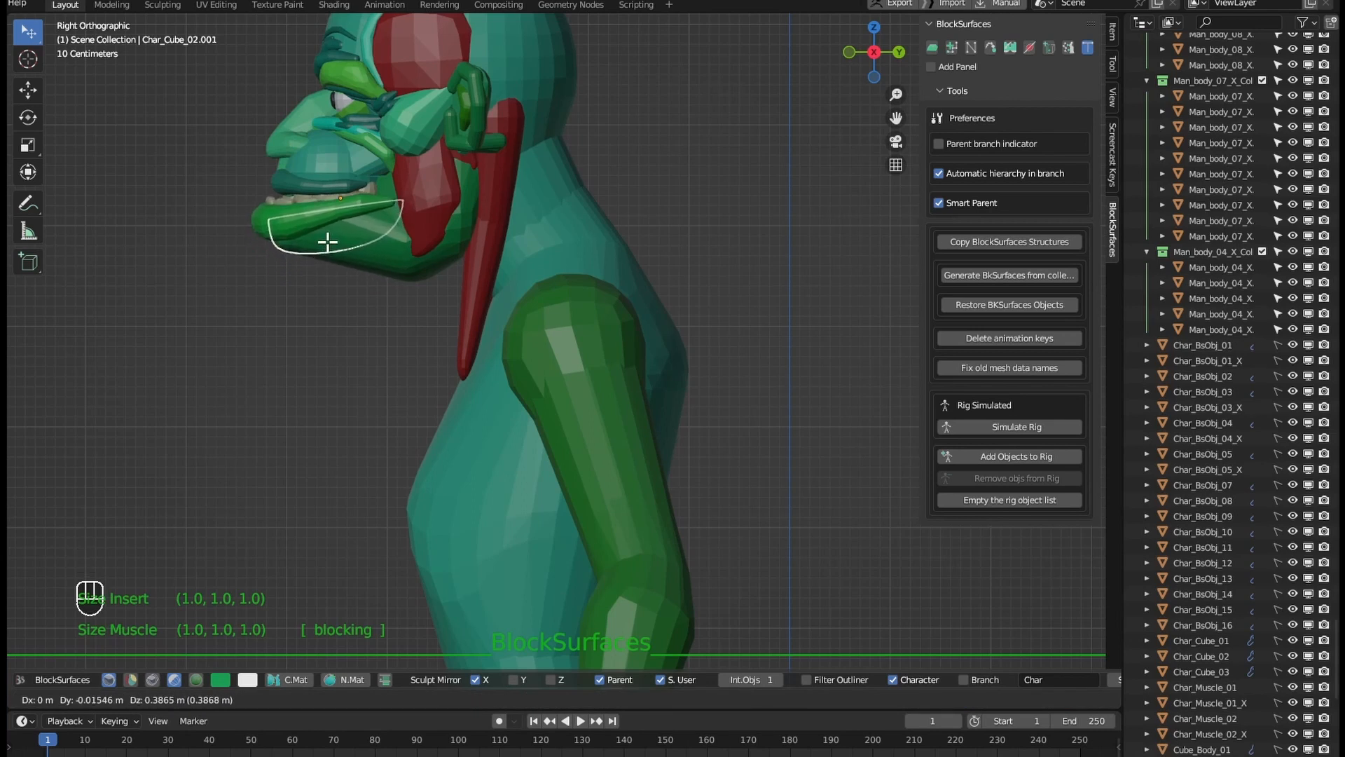
pyautogui.press('Tab')
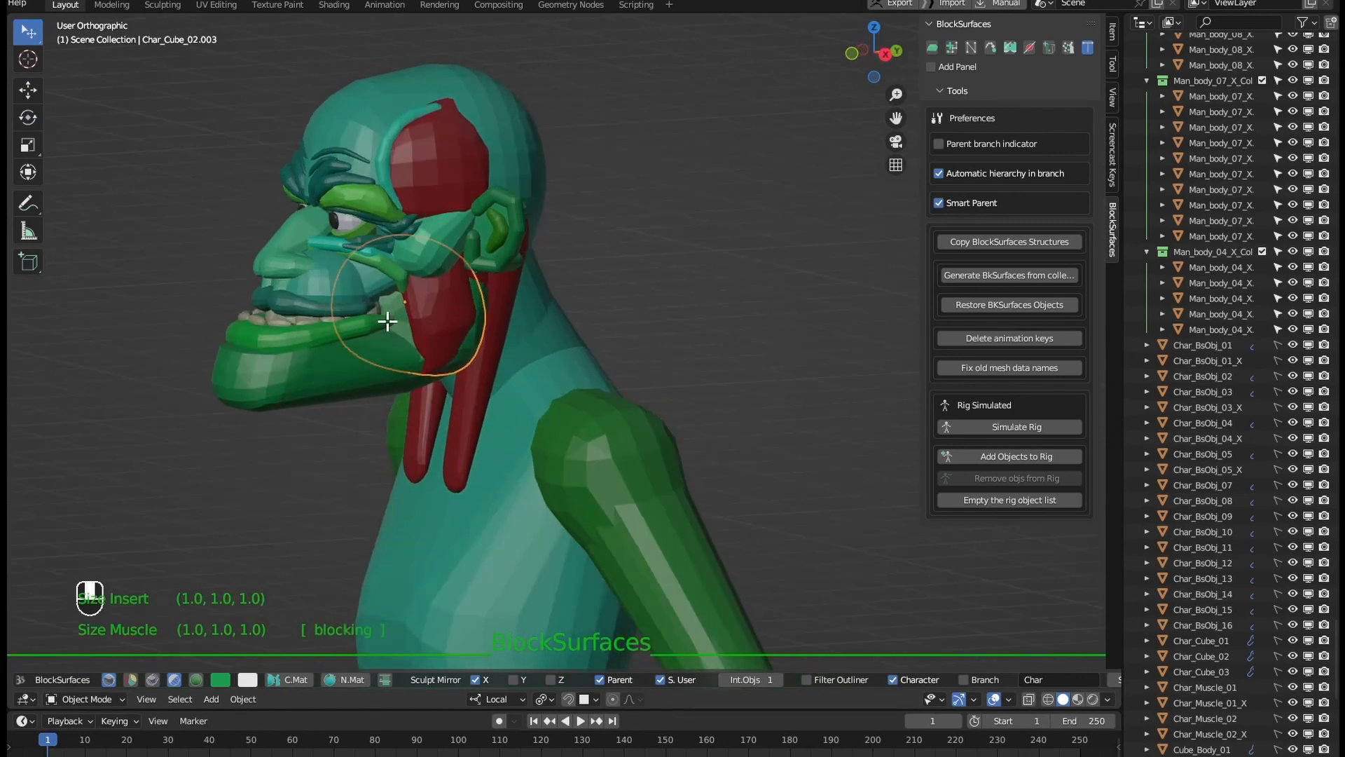
# Enlarge the tusk piece in Sculpt Mode so tusks jut up from the lower jaw.
pyautogui.moveTo(386, 323); pyautogui.dragTo(575, 326)
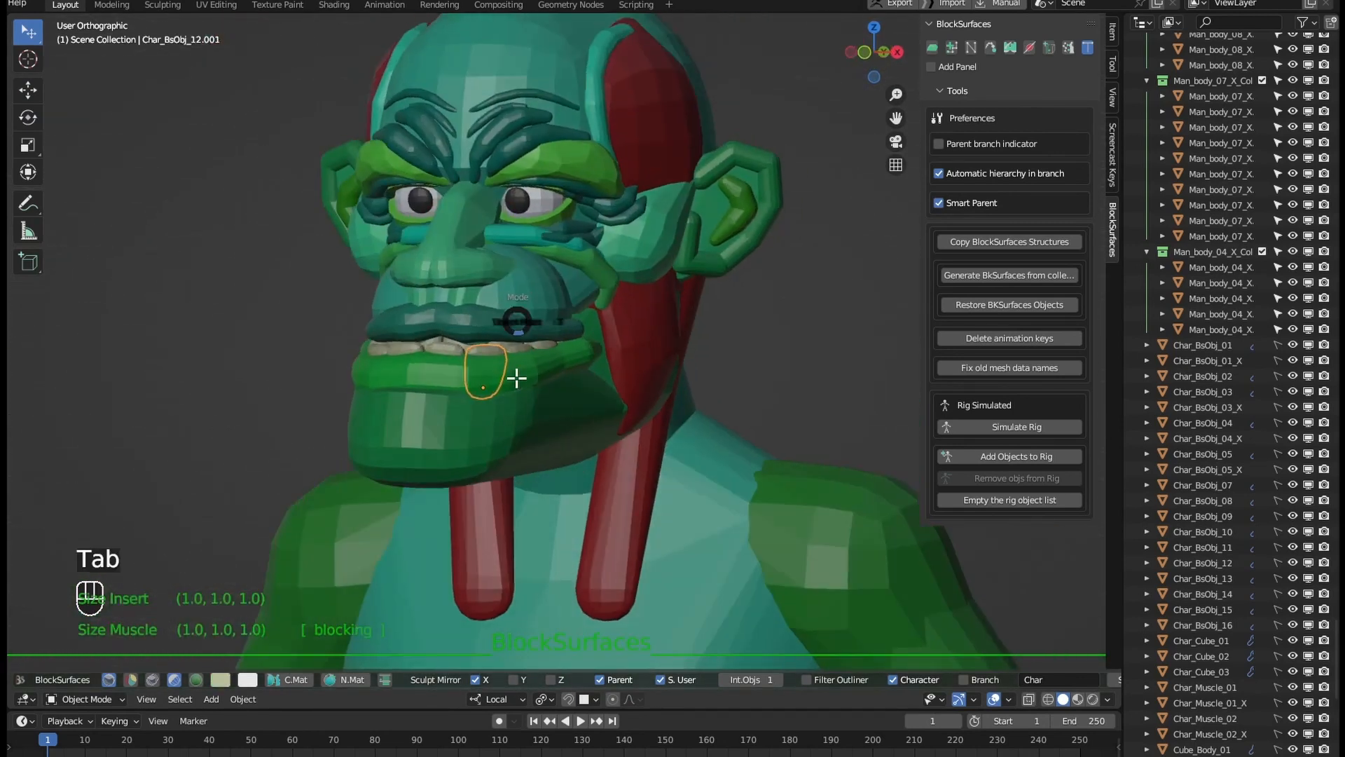
pyautogui.press('Tab')
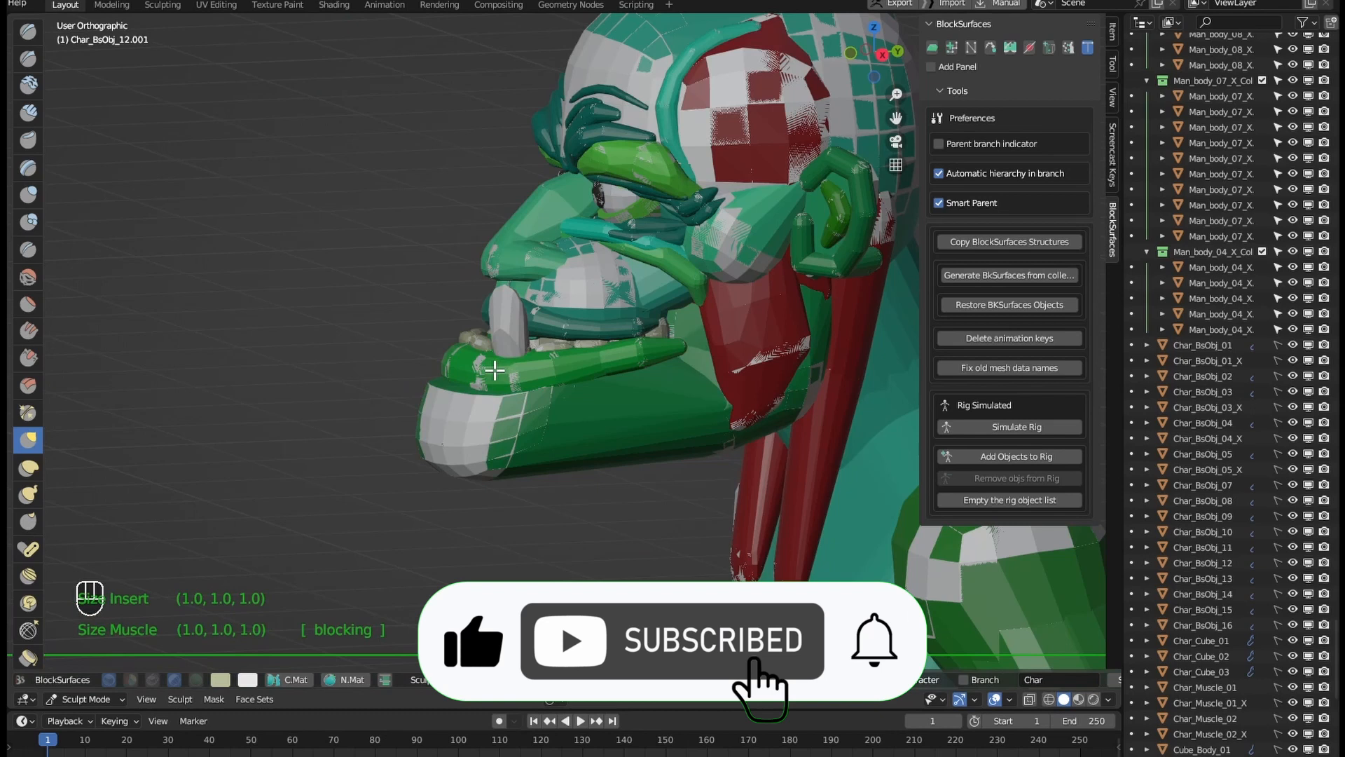
pyautogui.press('Tab')
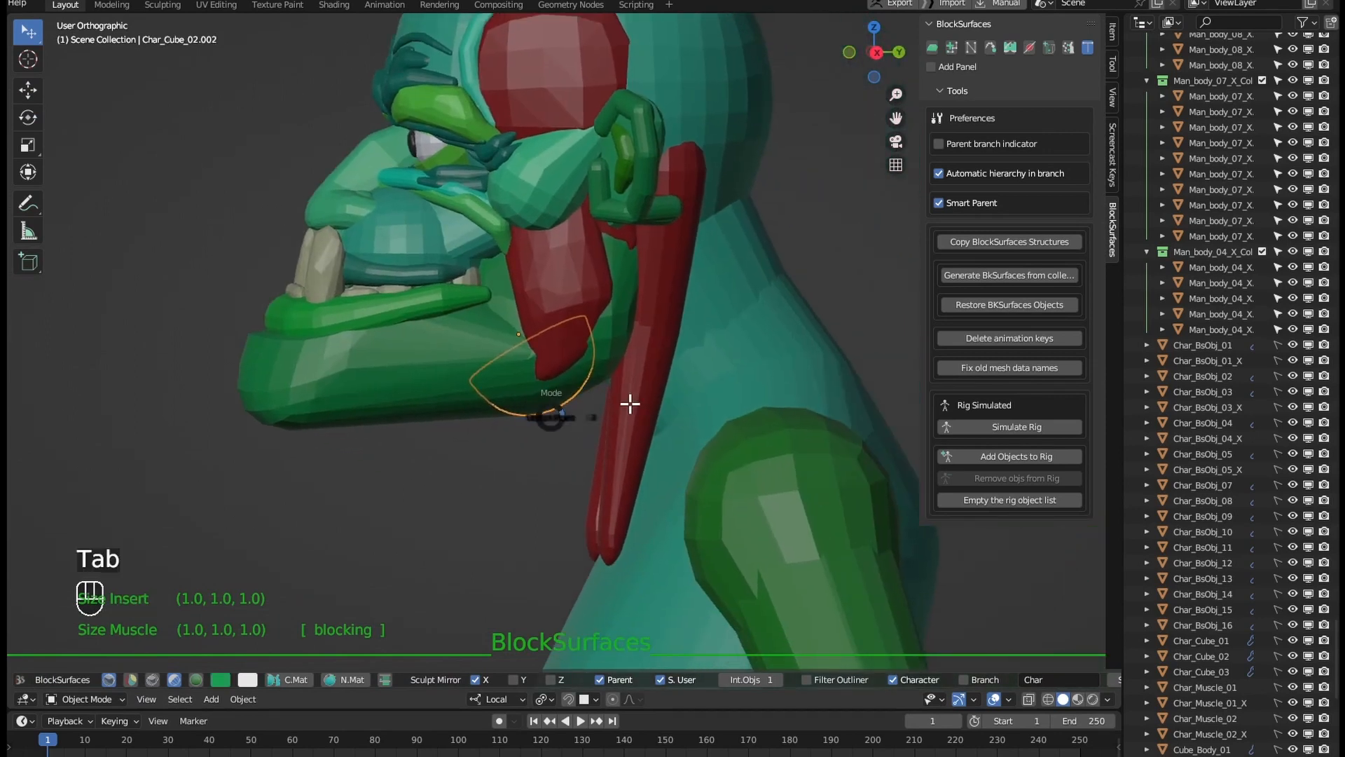
# Broaden and reshape the jaw piece through Edit and Sculpt Mode.
pyautogui.press('tab')
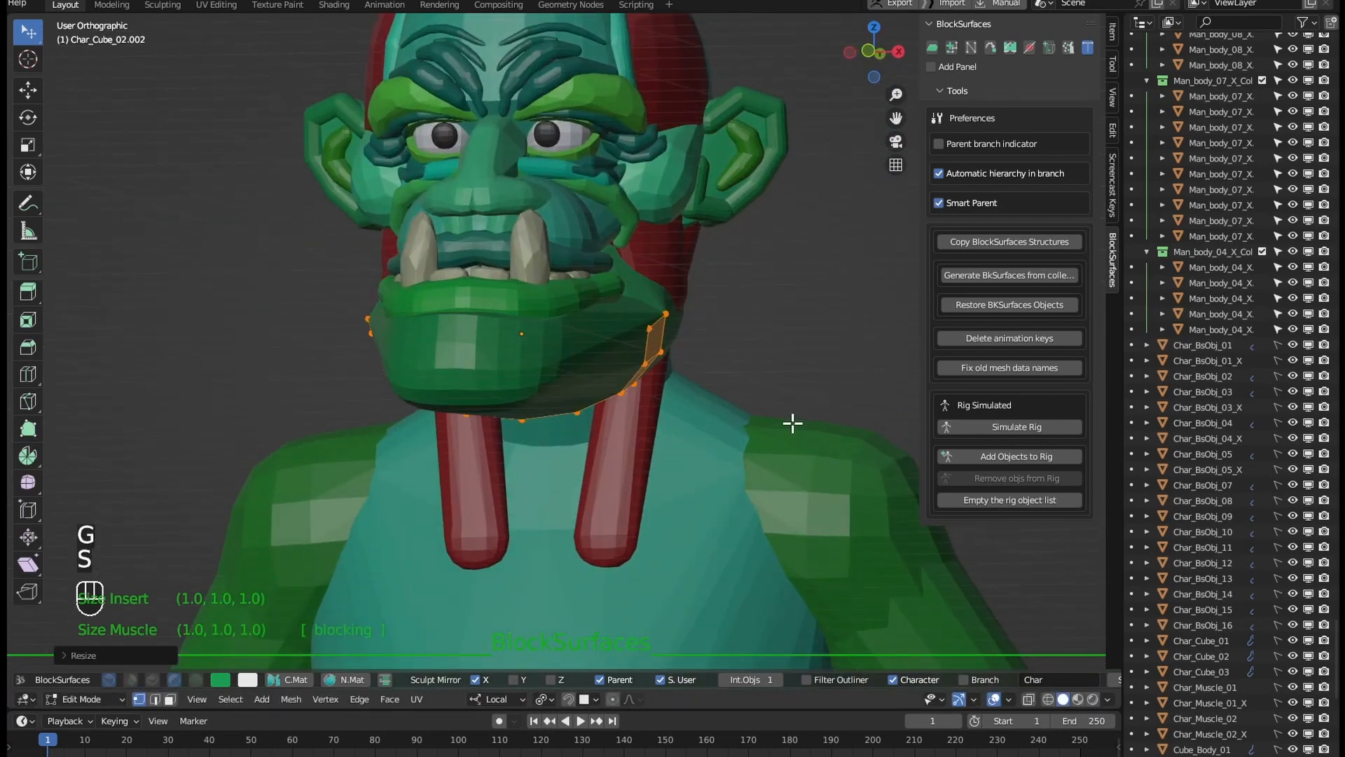
pyautogui.press('Tab')
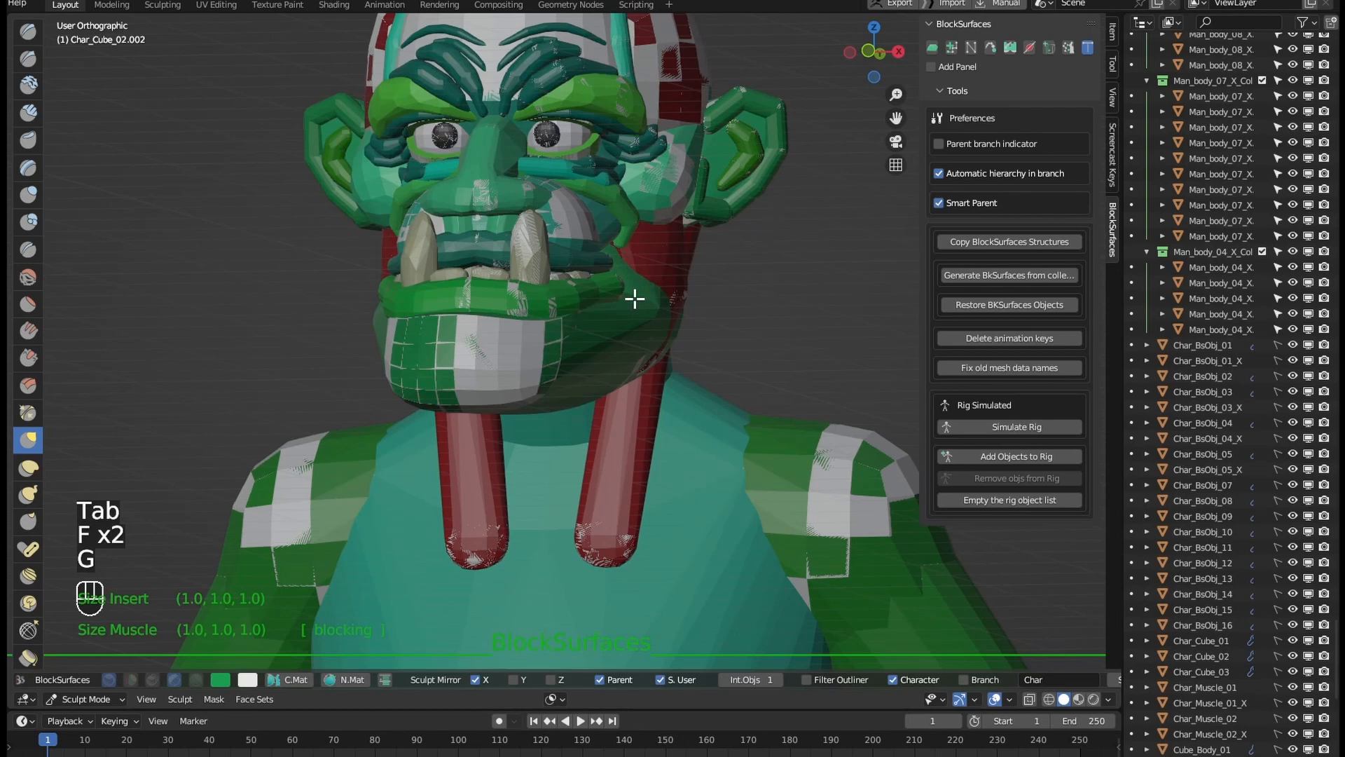
pyautogui.press('Tab')
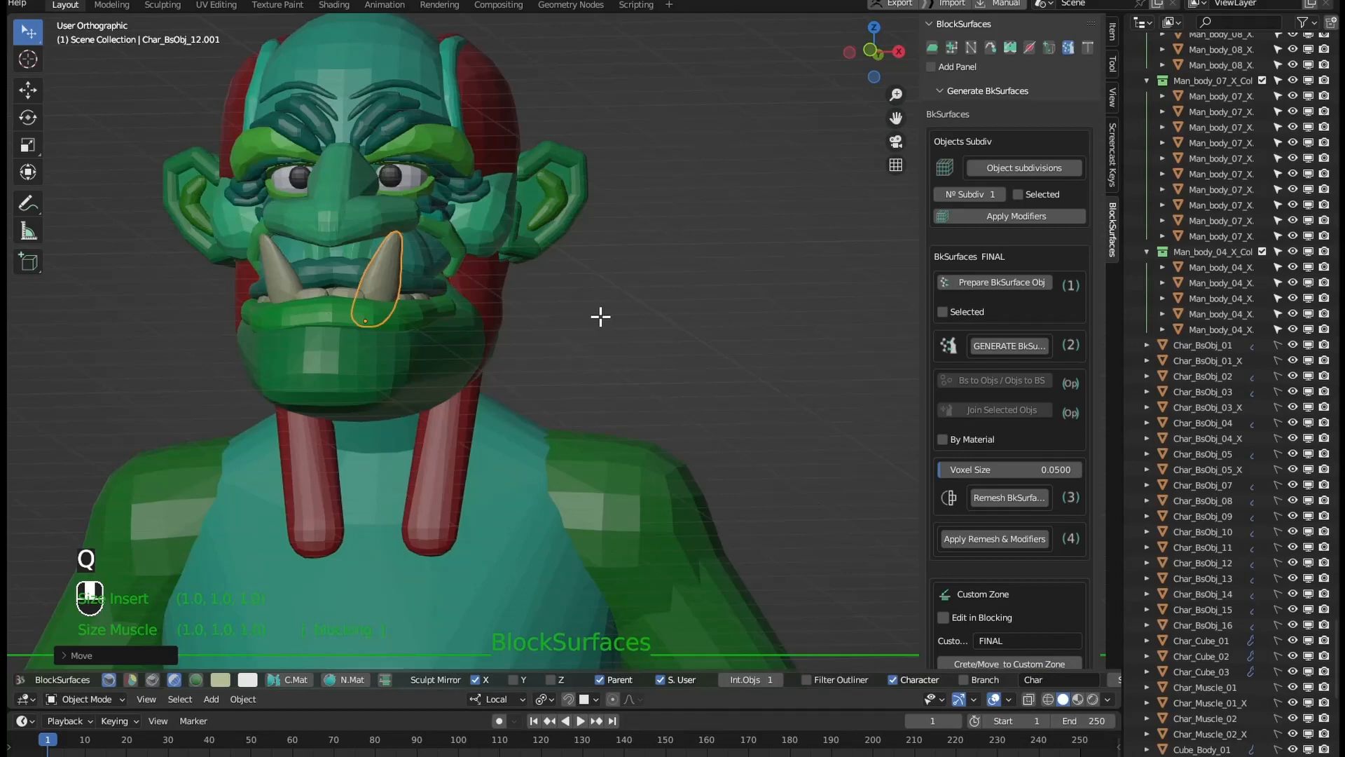
# Rotate and resize the jaw so it juts forward beneath the tusks, then return to front view.
pyautogui.press('r')
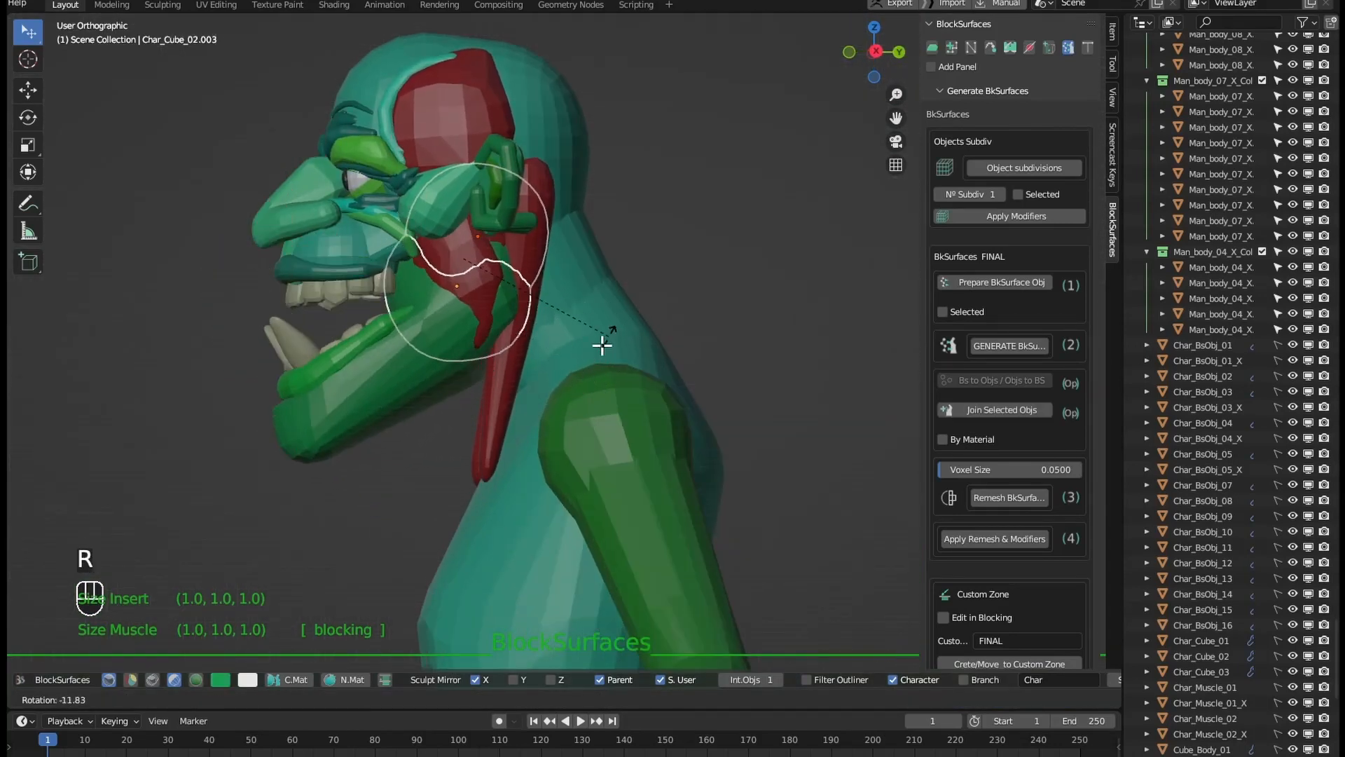
pyautogui.moveTo(601, 343); pyautogui.dragTo(660, 396)
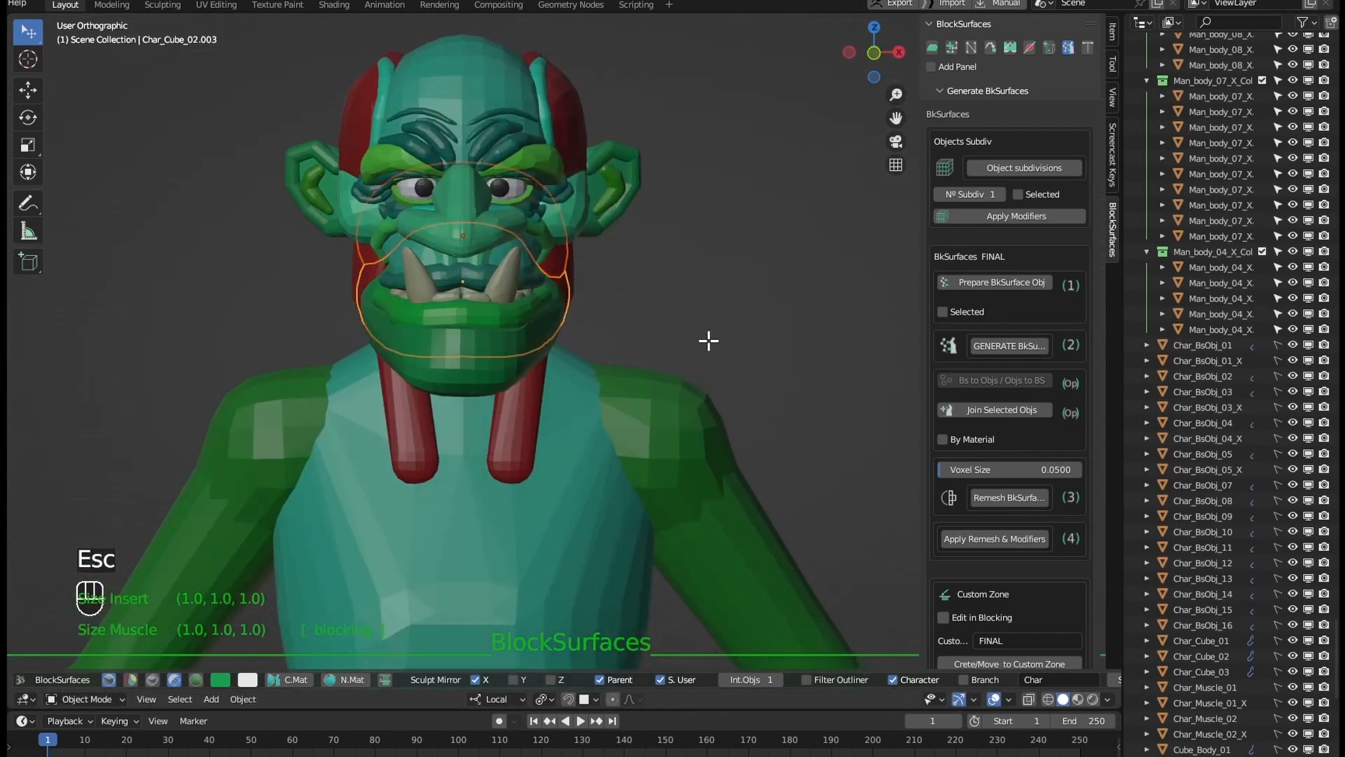
pyautogui.moveTo(709, 340); pyautogui.dragTo(572, 335)
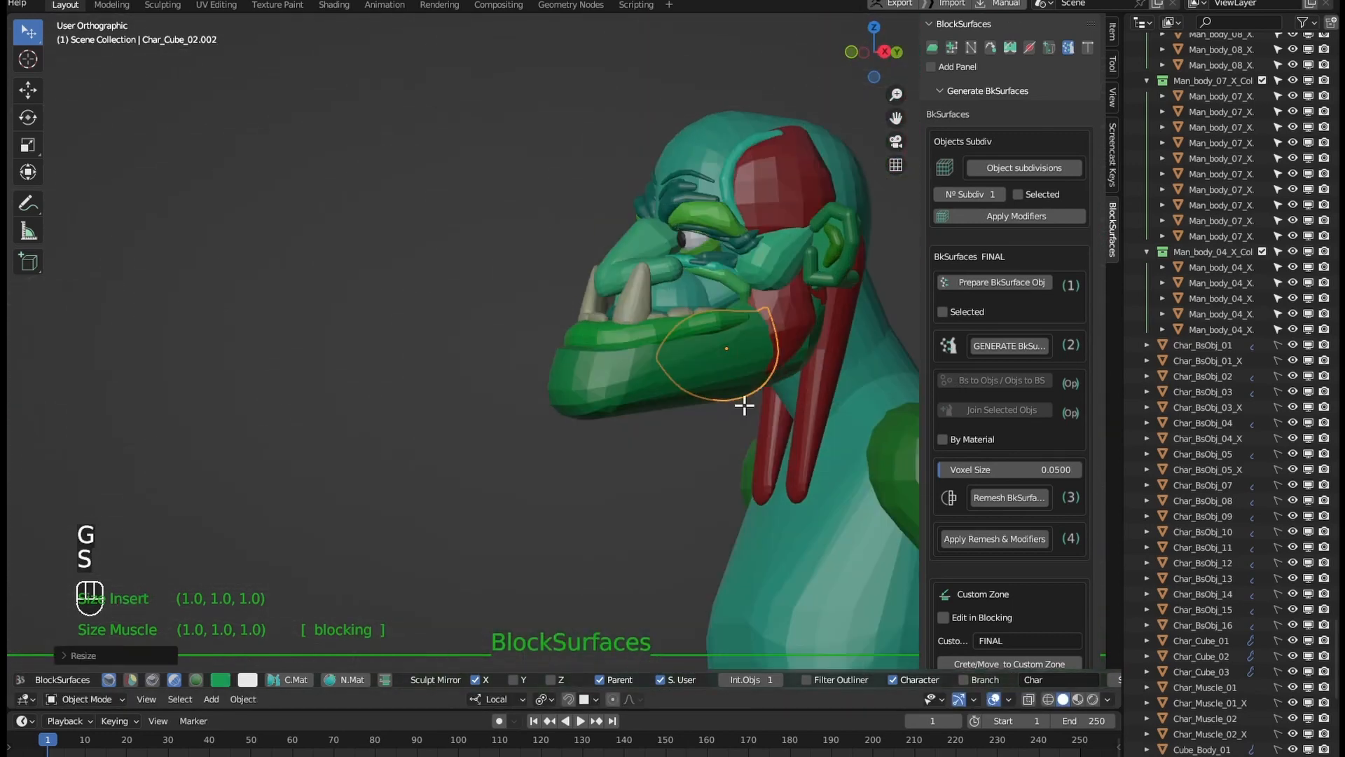
pyautogui.press('ctrl+z')
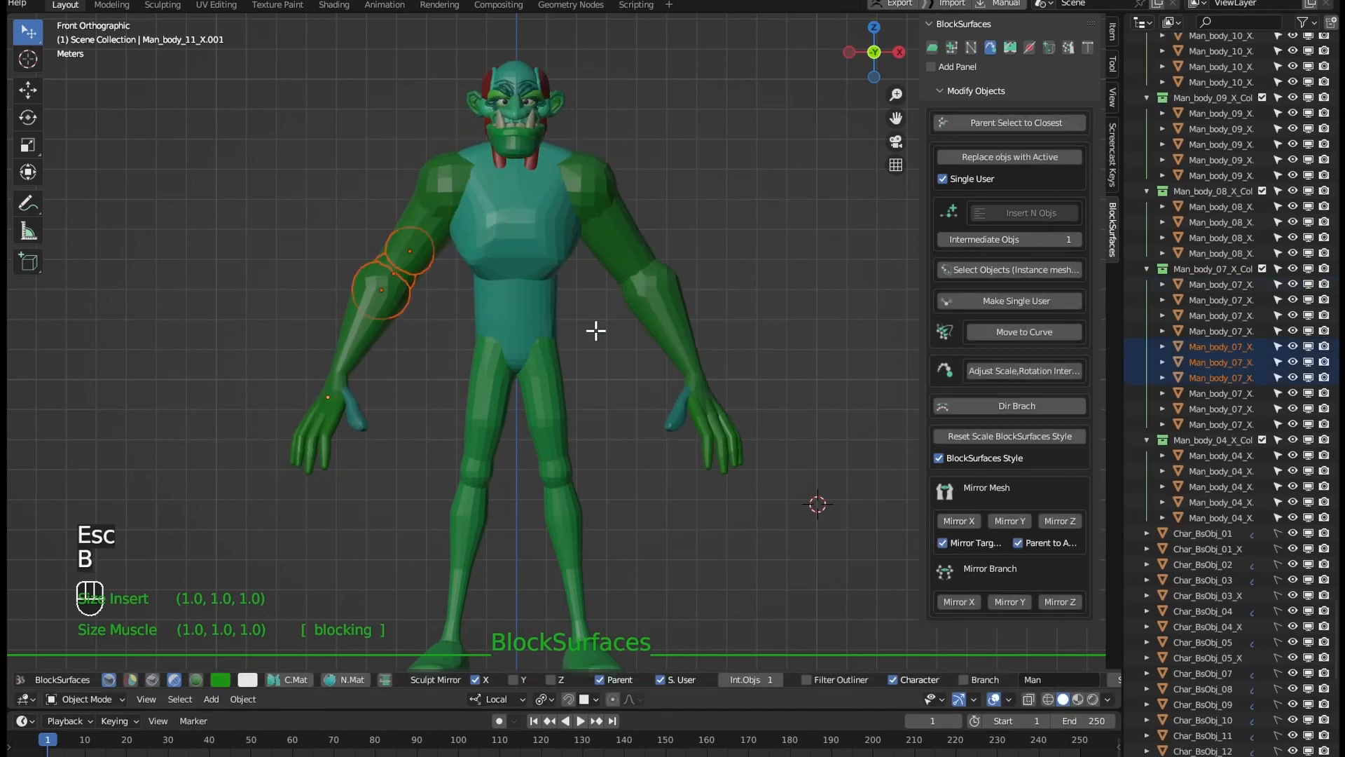
pyautogui.press('shift+ctrl+alt+left')
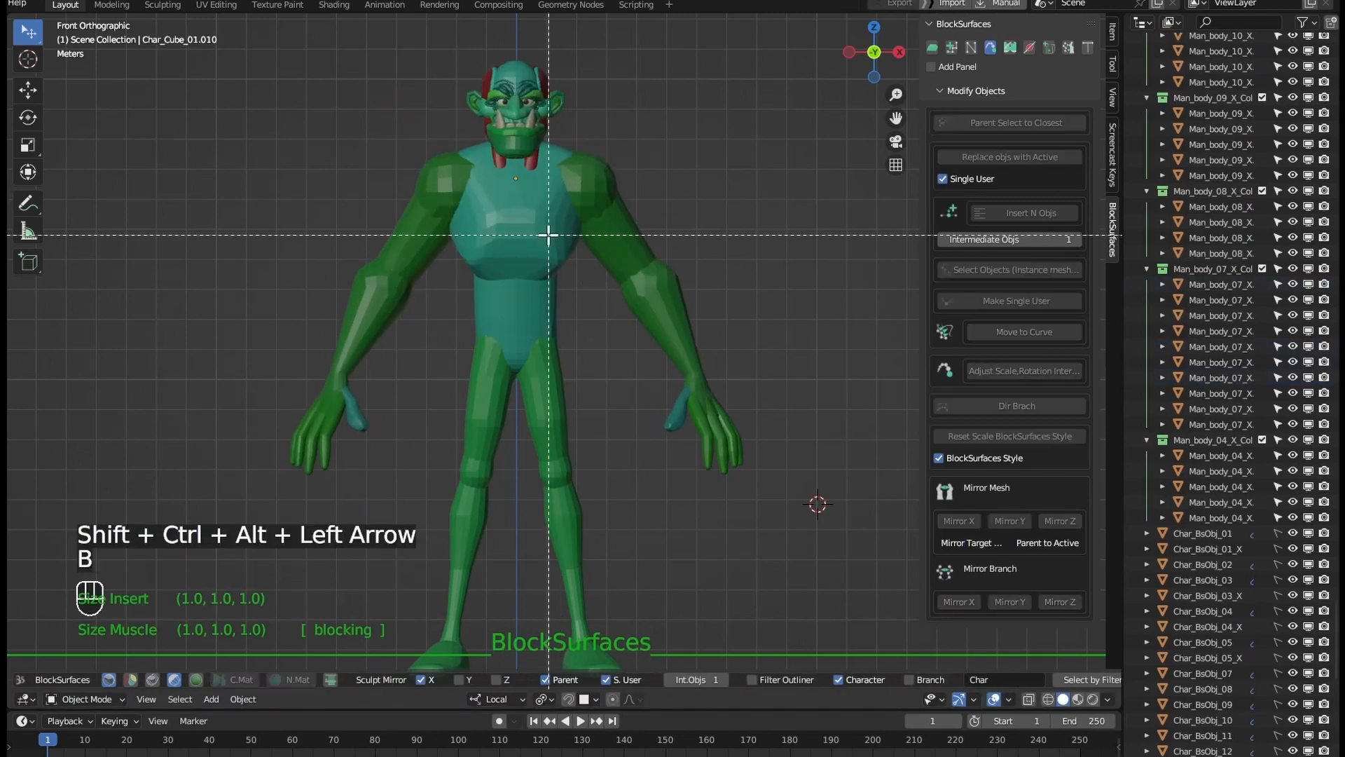